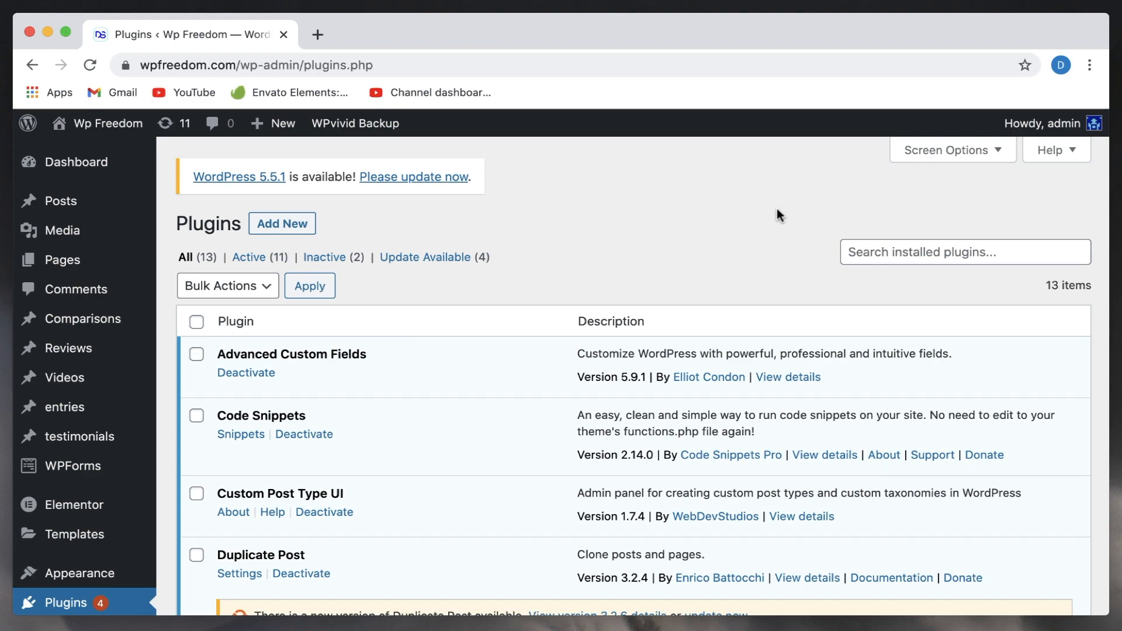
# - Exclude the Editor, Author, Contributor and Subscriber roles from the editor in Role Manager and save
pyautogui.scroll(-3)
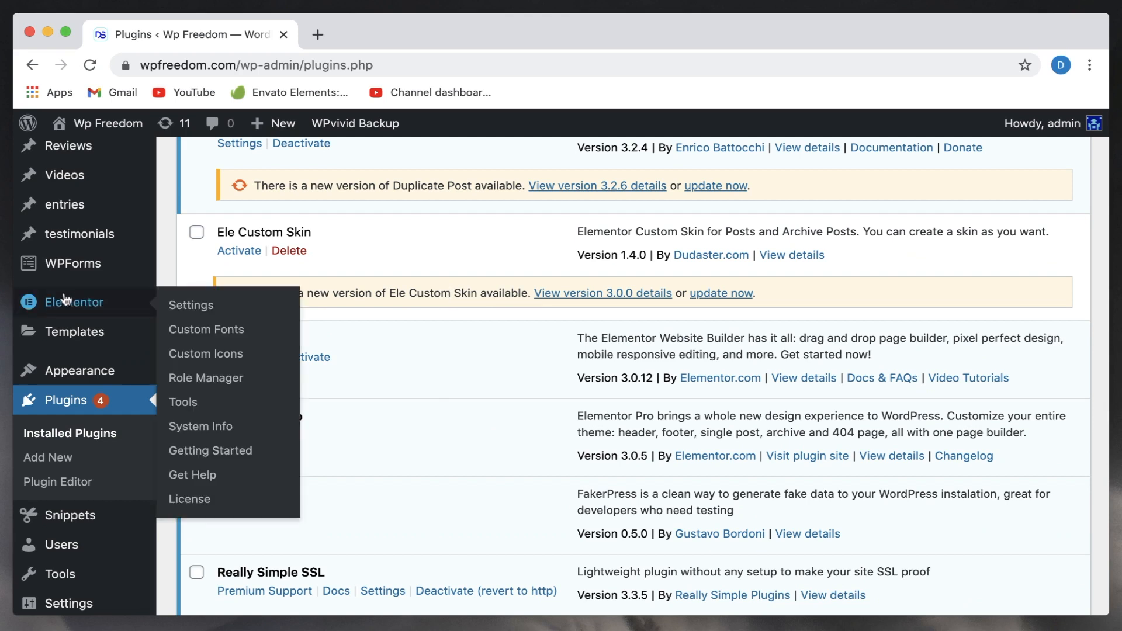
pyautogui.moveTo(206, 378)
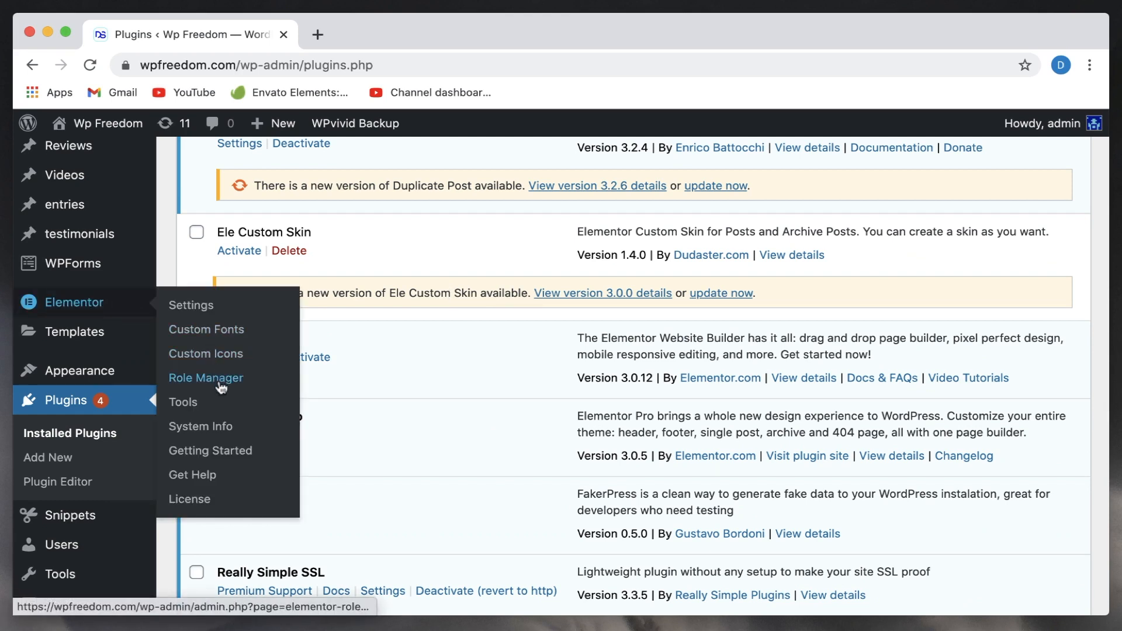
pyautogui.click(205, 377)
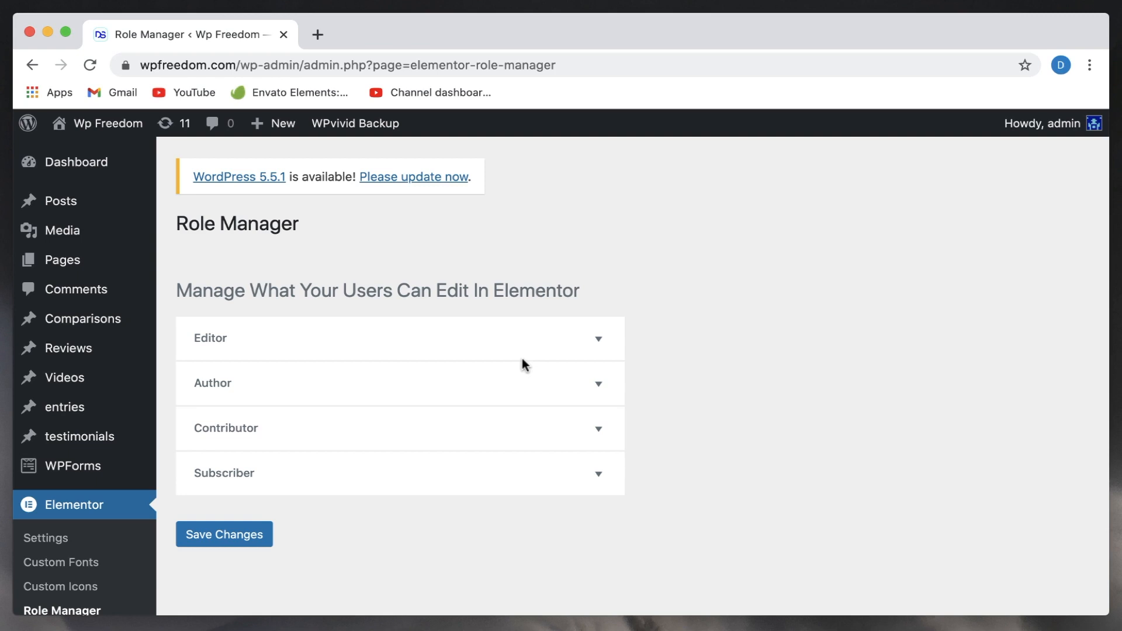
pyautogui.moveTo(590, 352)
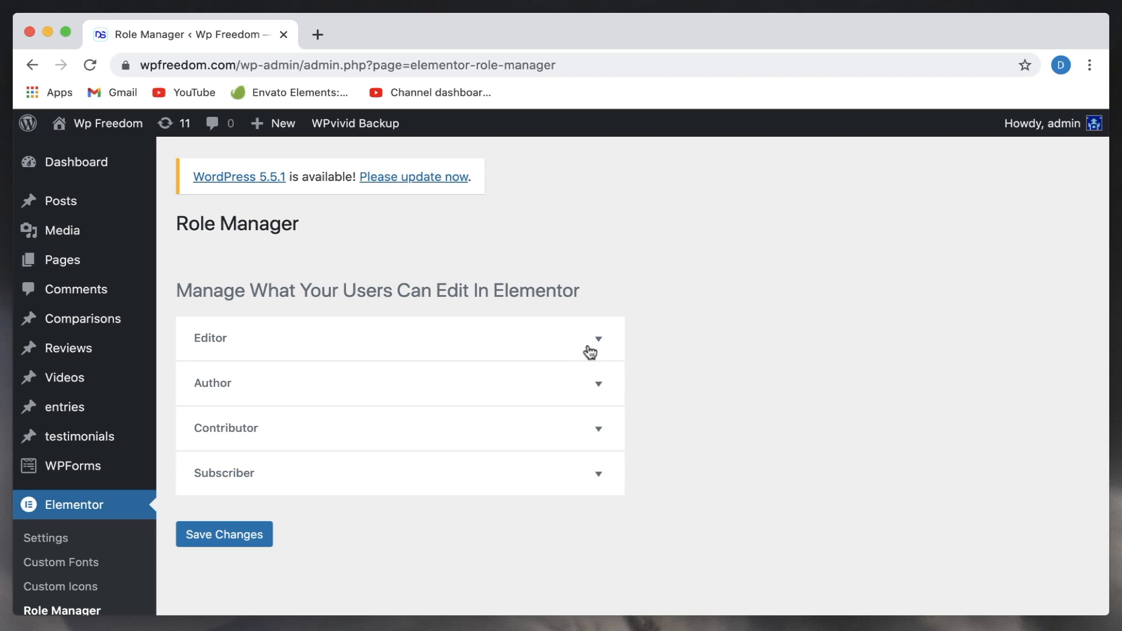
pyautogui.click(590, 338)
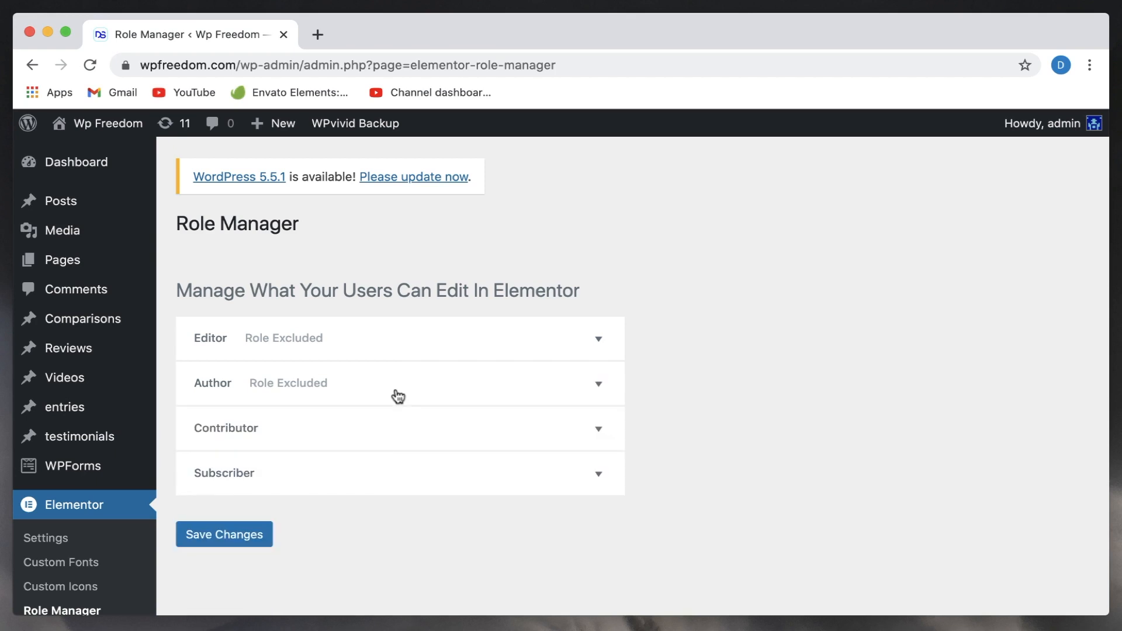
pyautogui.click(398, 428)
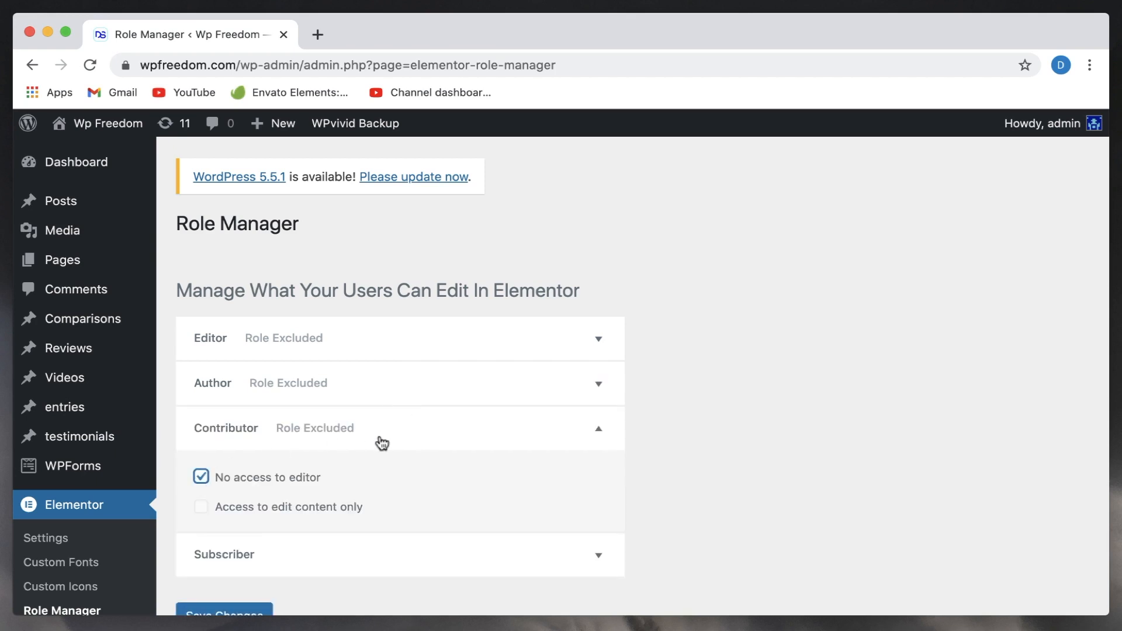
pyautogui.scroll(-3)
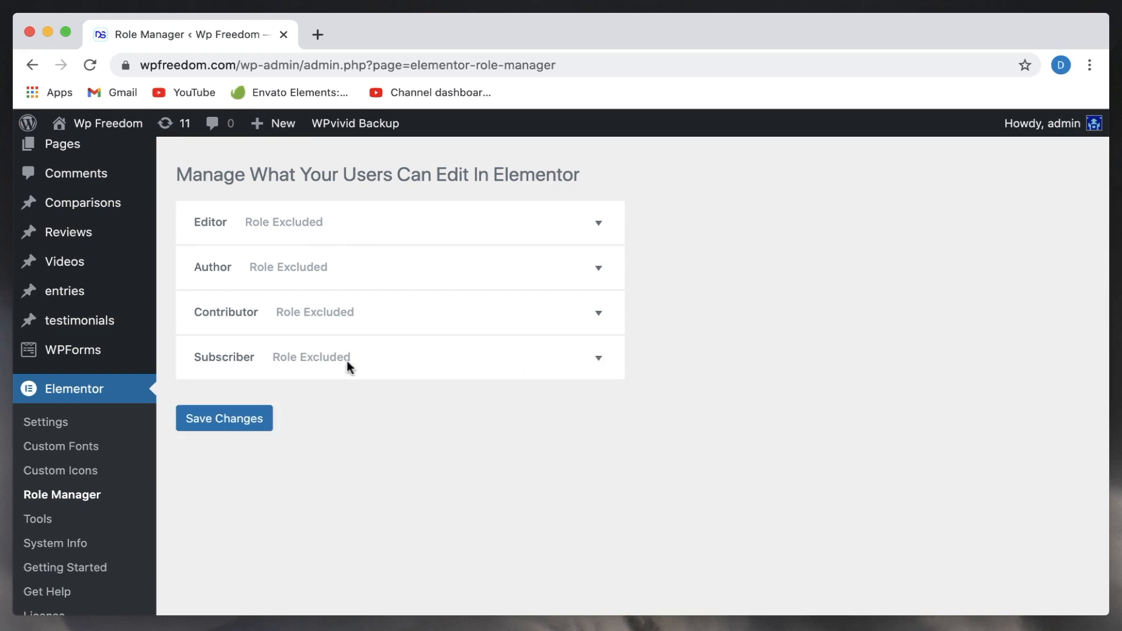
pyautogui.click(224, 418)
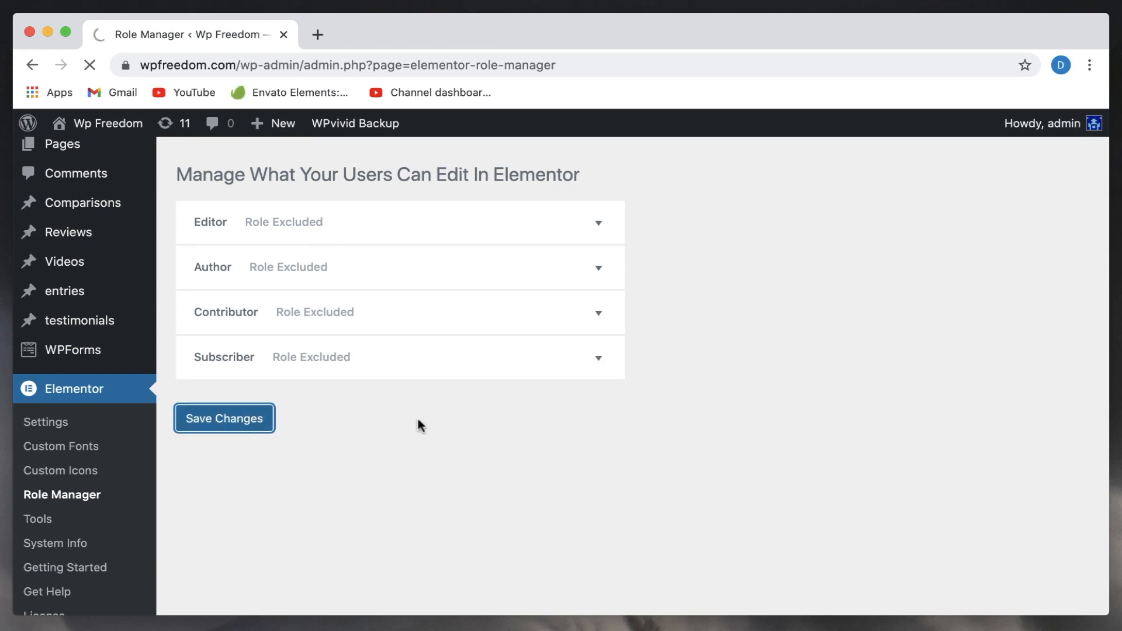
pyautogui.click(223, 418)
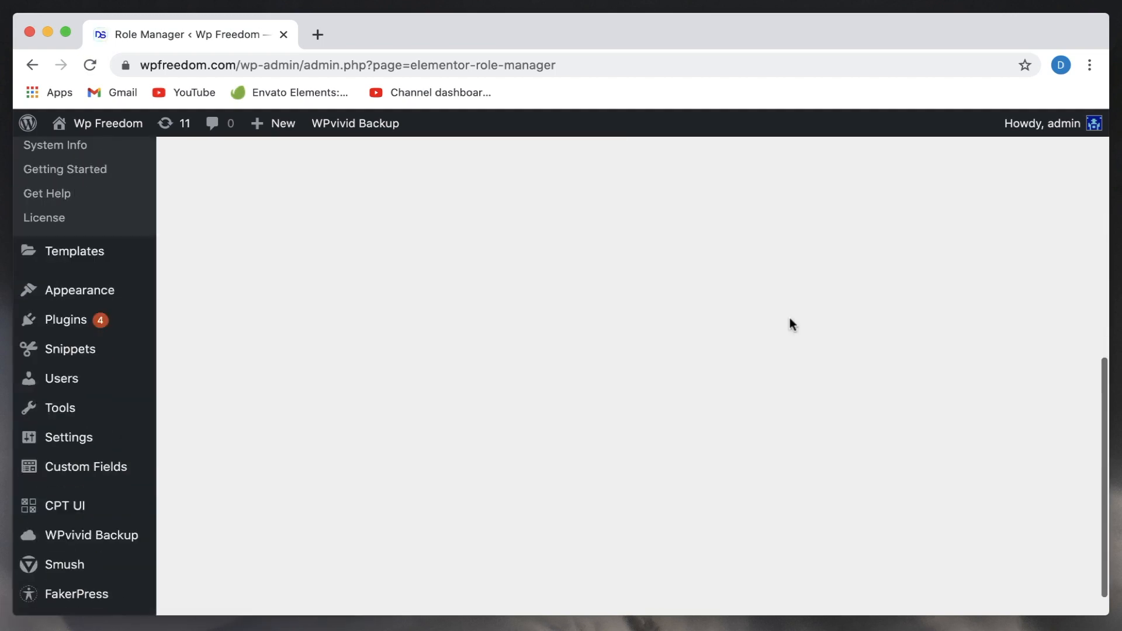
pyautogui.moveTo(61, 378)
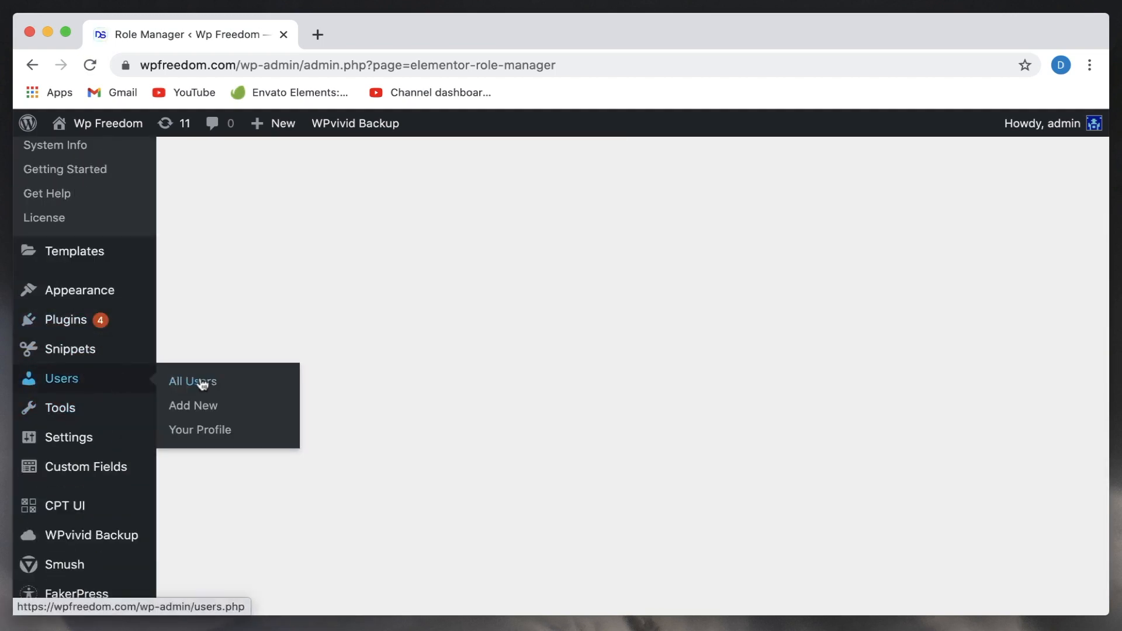
# - Show All Users, pointing out the second account's Author role
pyautogui.click(192, 382)
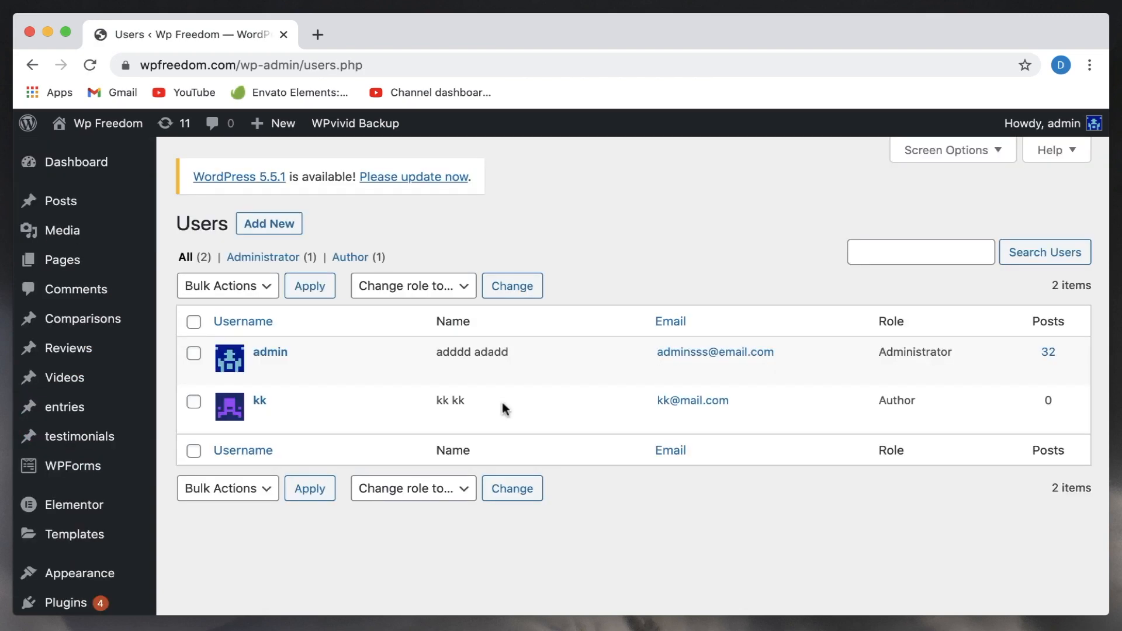
pyautogui.moveTo(279, 406)
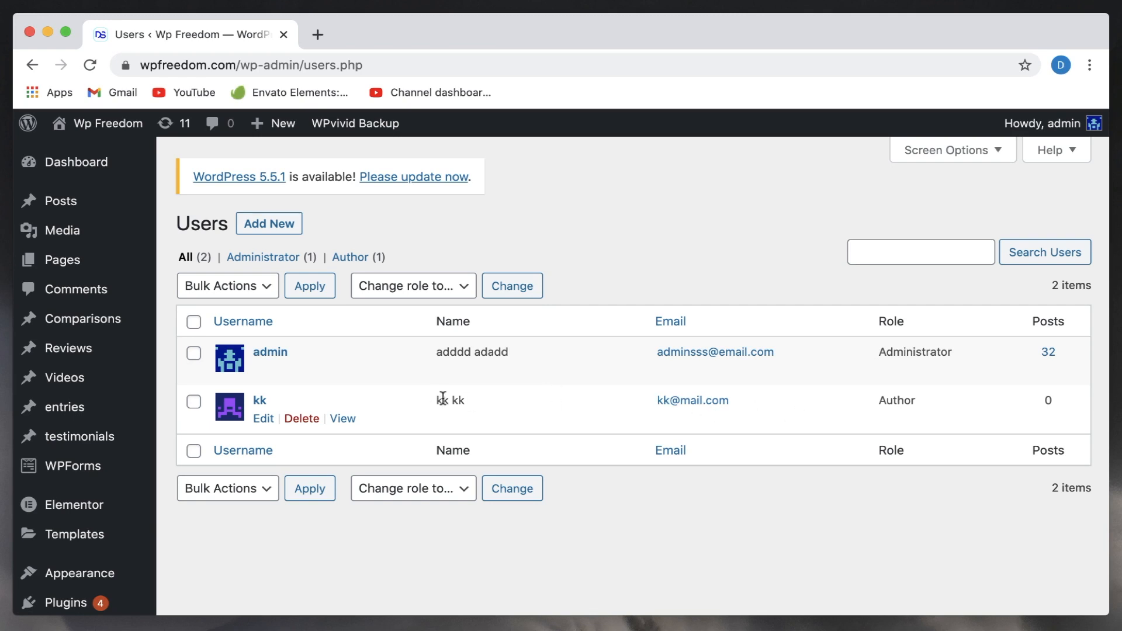
pyautogui.moveTo(907, 403)
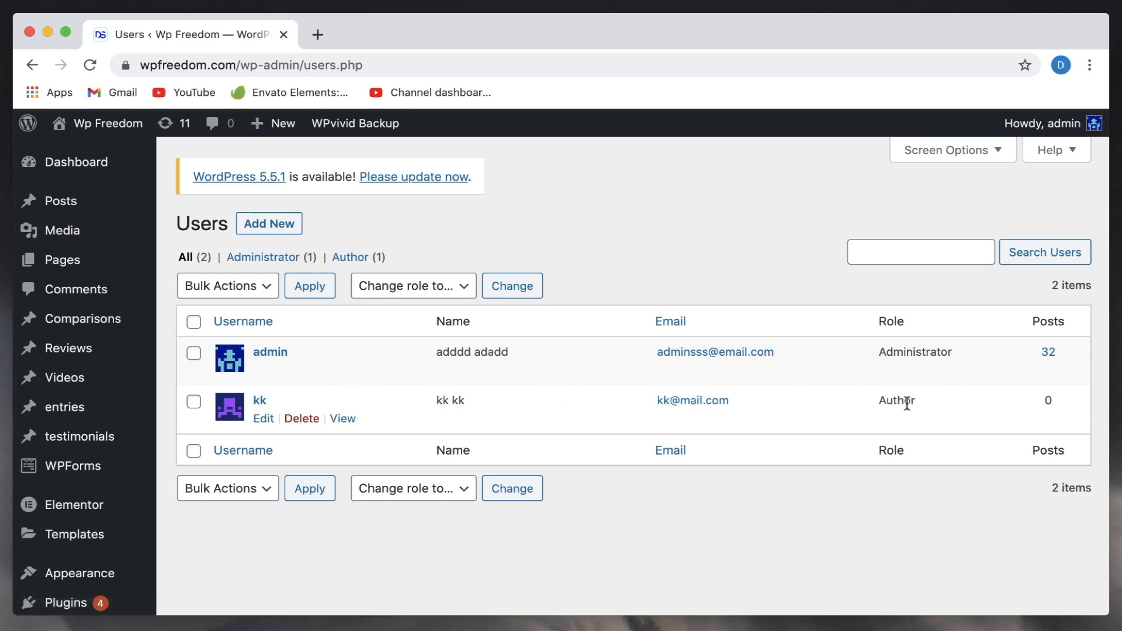
pyautogui.doubleClick(896, 401)
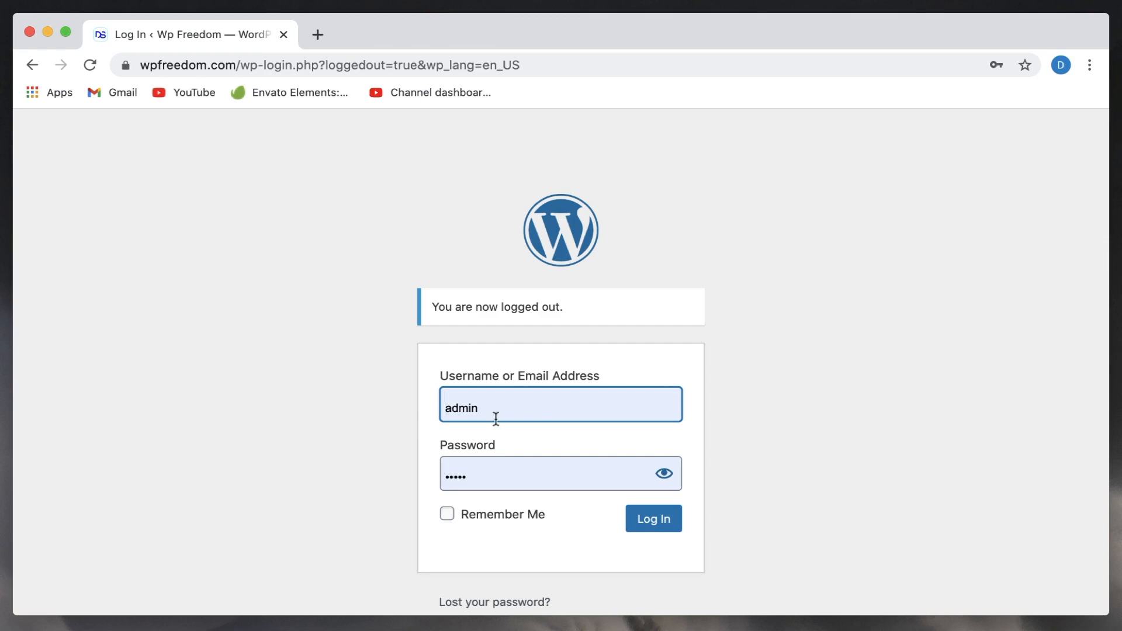
# - Log in as the Author user kk to see its reduced dashboard
pyautogui.write('kk')
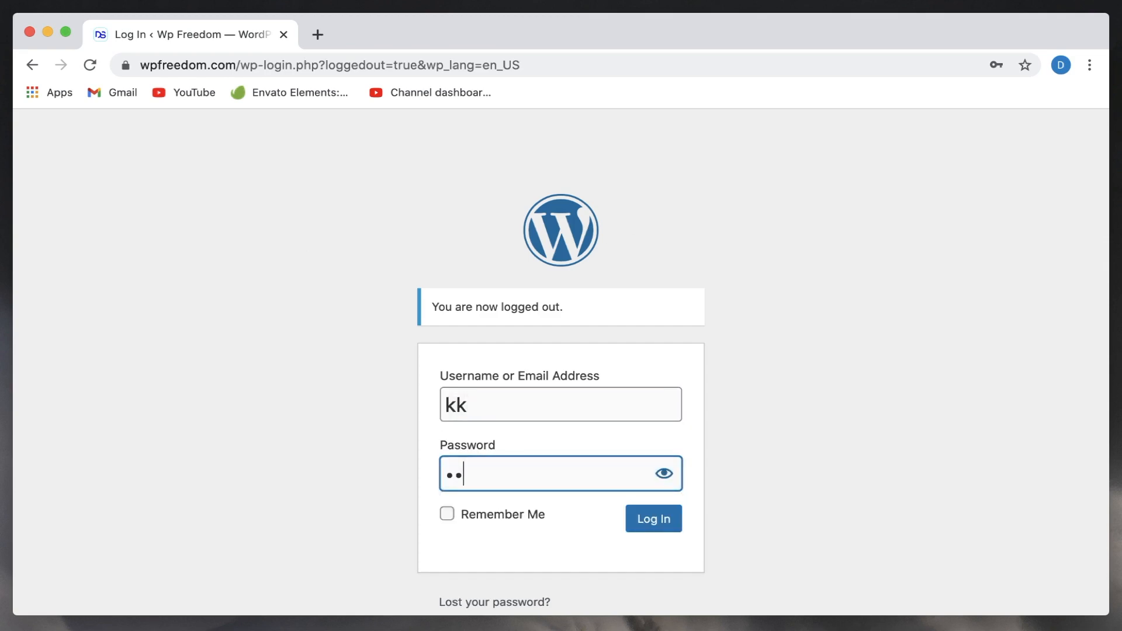
pyautogui.click(652, 518)
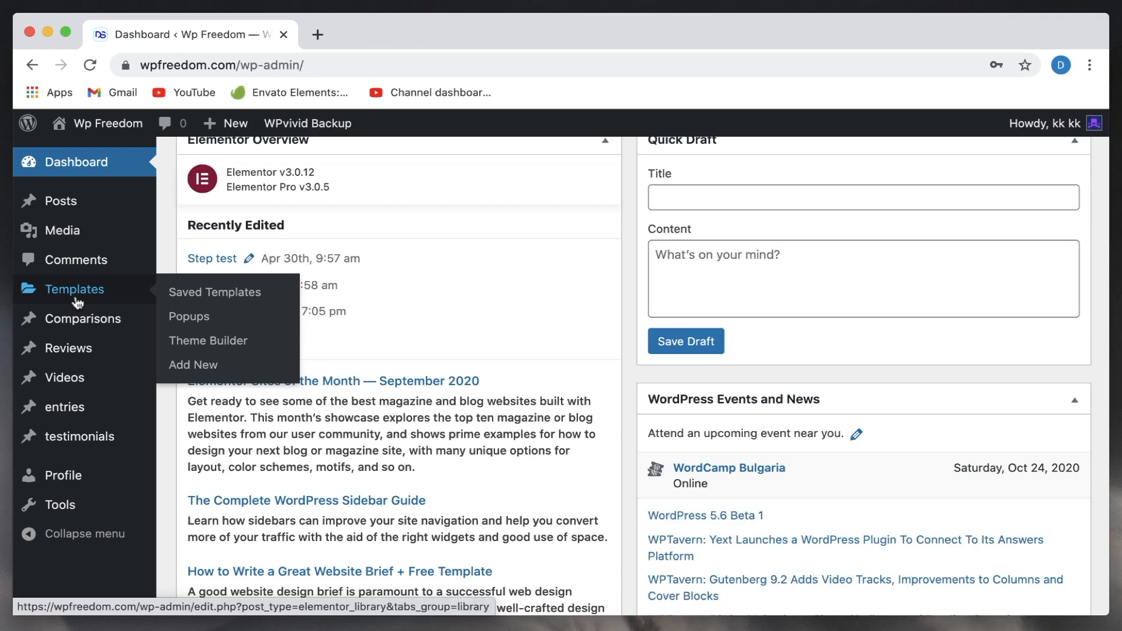
# - View the Saved Templates list as kk, highlighting the dynamic ACF template title
pyautogui.click(214, 292)
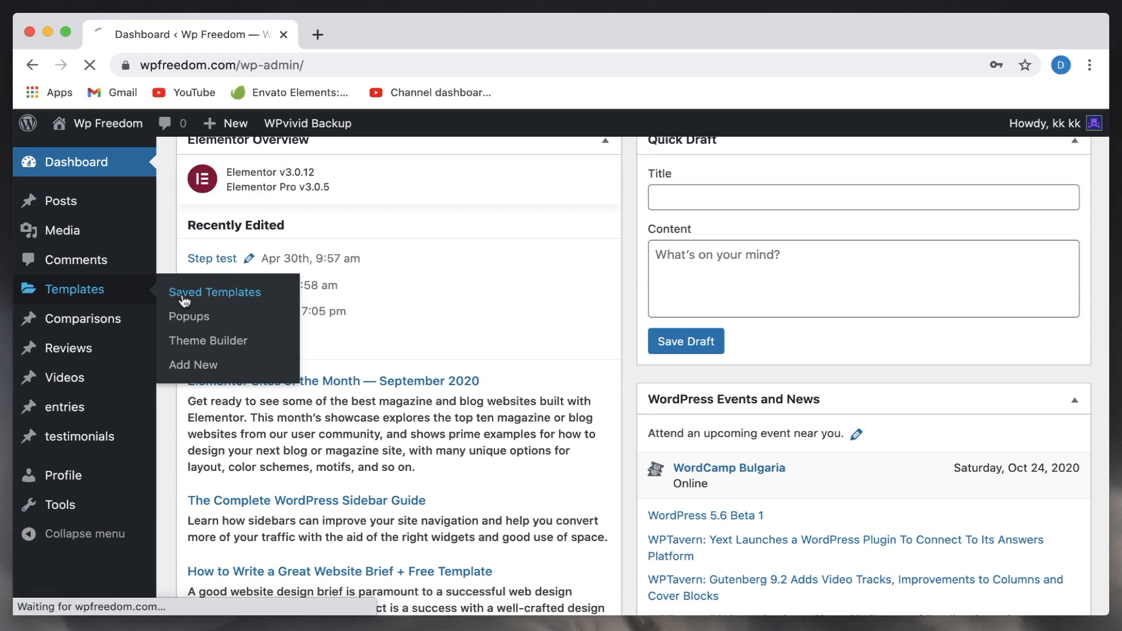
pyautogui.click(214, 292)
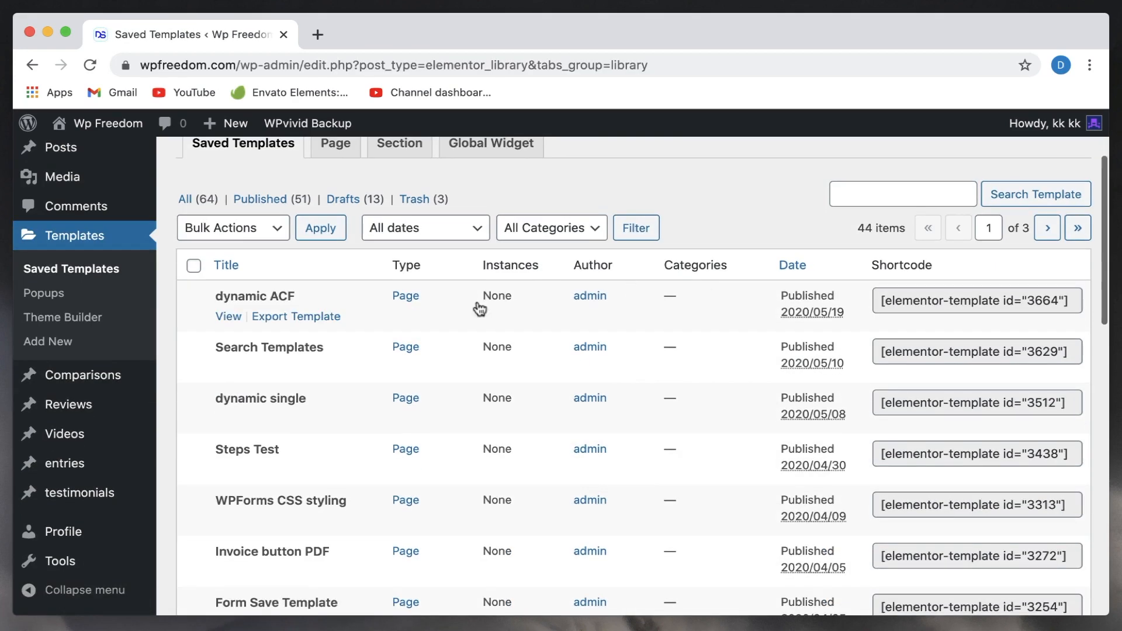
pyautogui.doubleClick(254, 295)
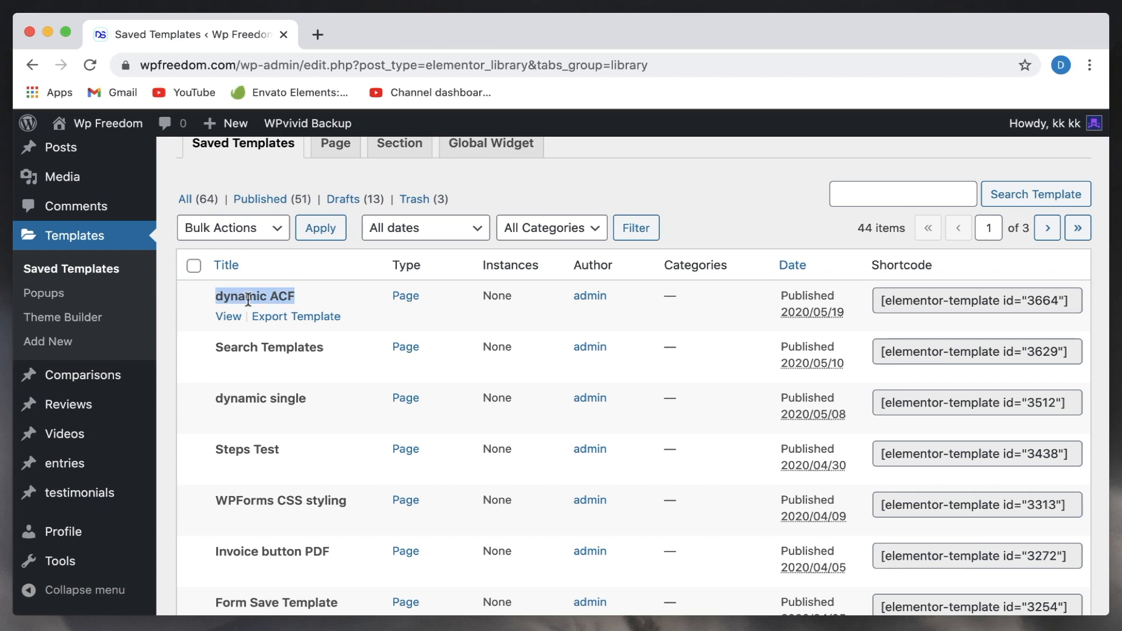
pyautogui.doubleClick(283, 296)
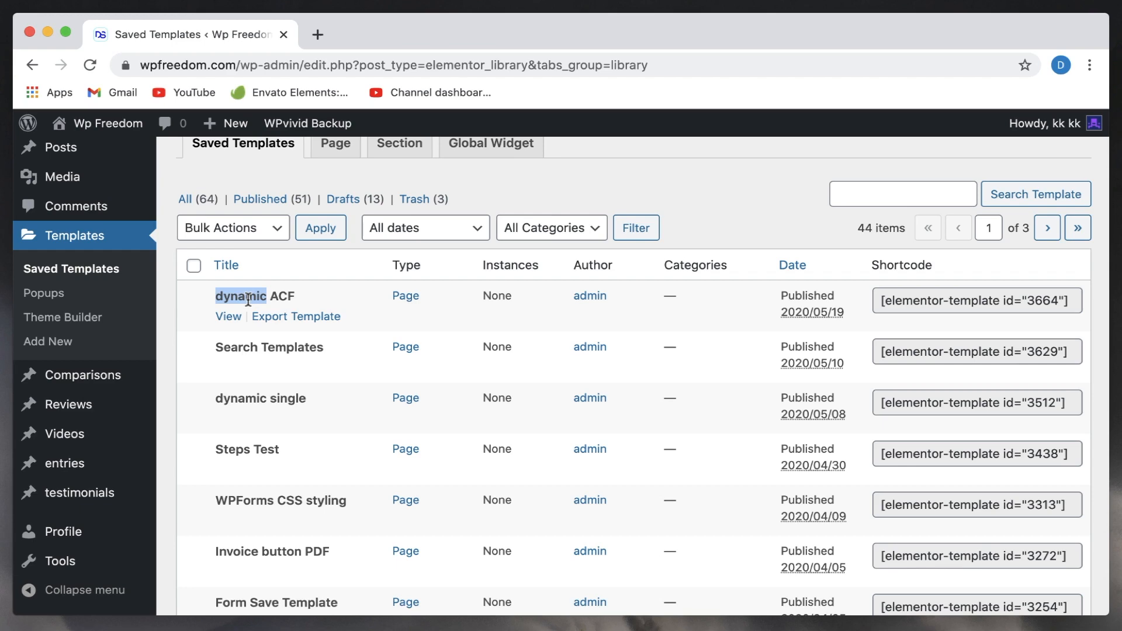
pyautogui.moveTo(228, 316)
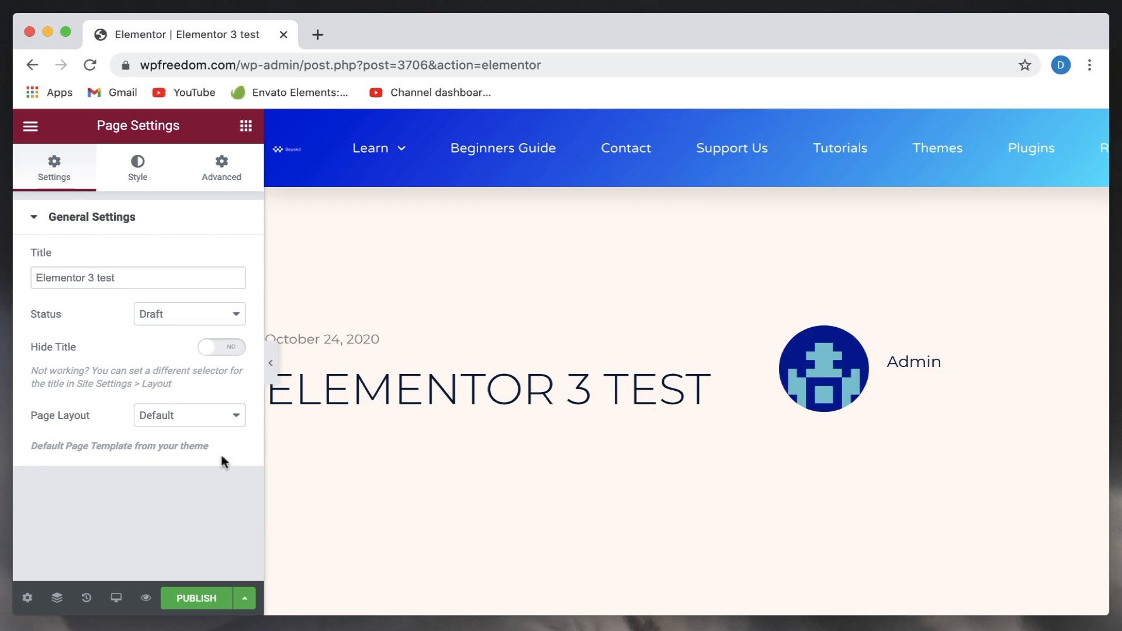
pyautogui.moveTo(157, 549)
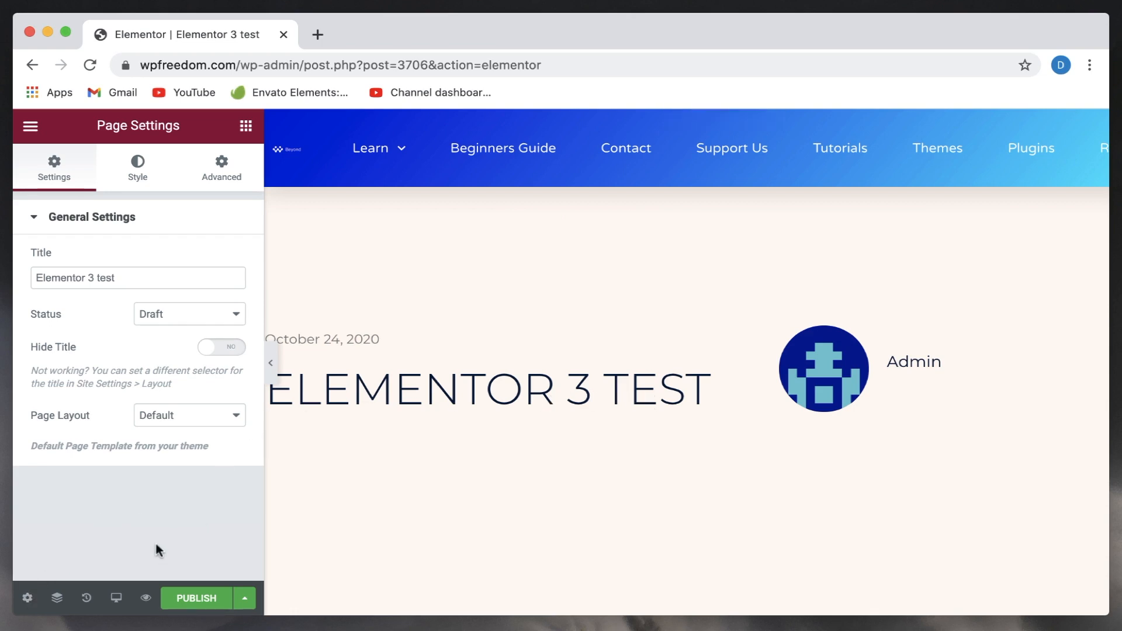
# - Give the page body a Classic background in Page Settings Style, showing colour and global colour choices
pyautogui.click(136, 169)
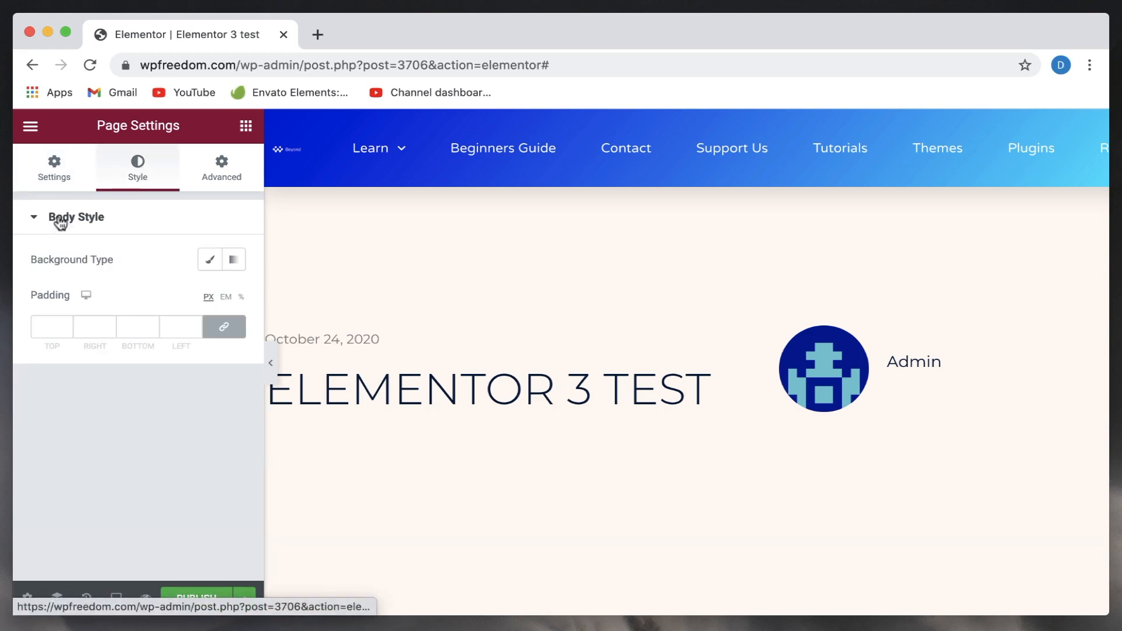
pyautogui.click(209, 259)
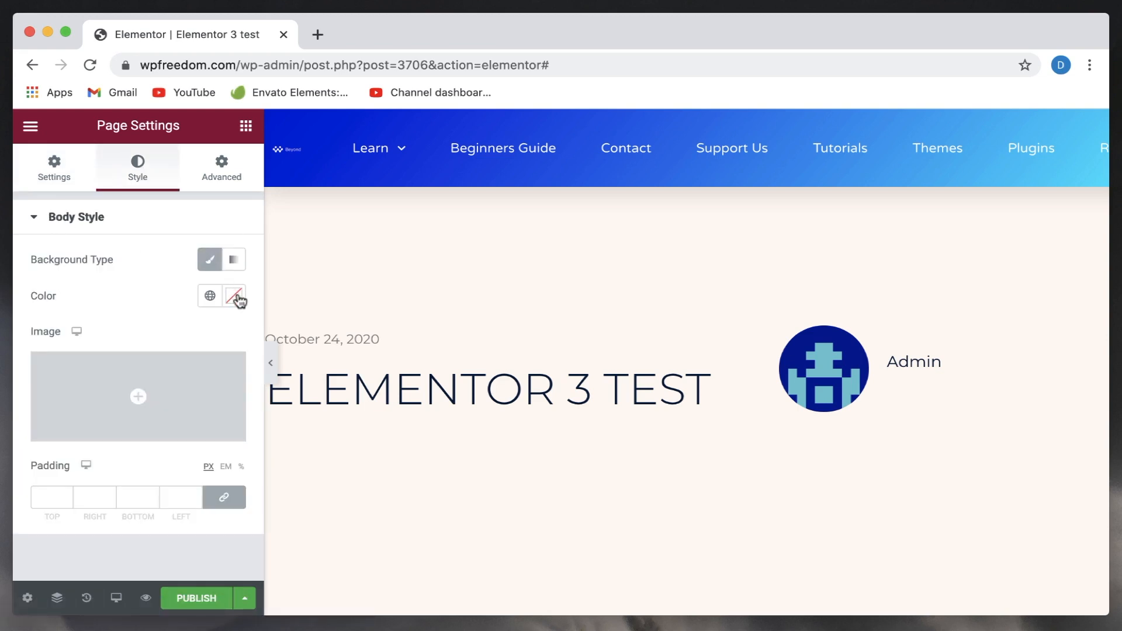
pyautogui.click(210, 296)
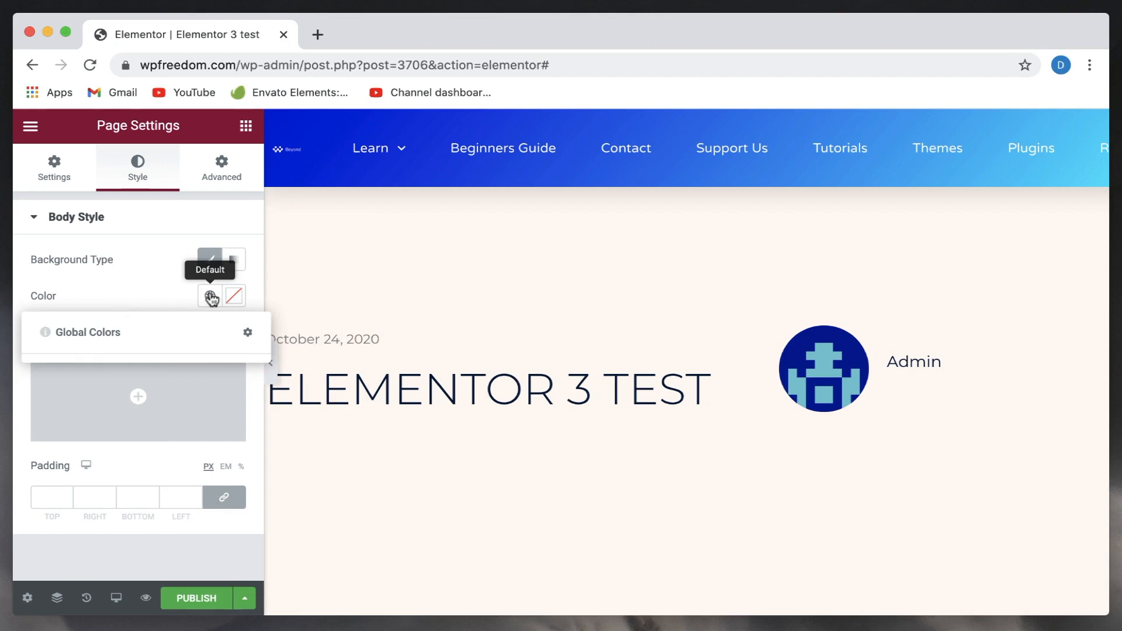
pyautogui.click(209, 296)
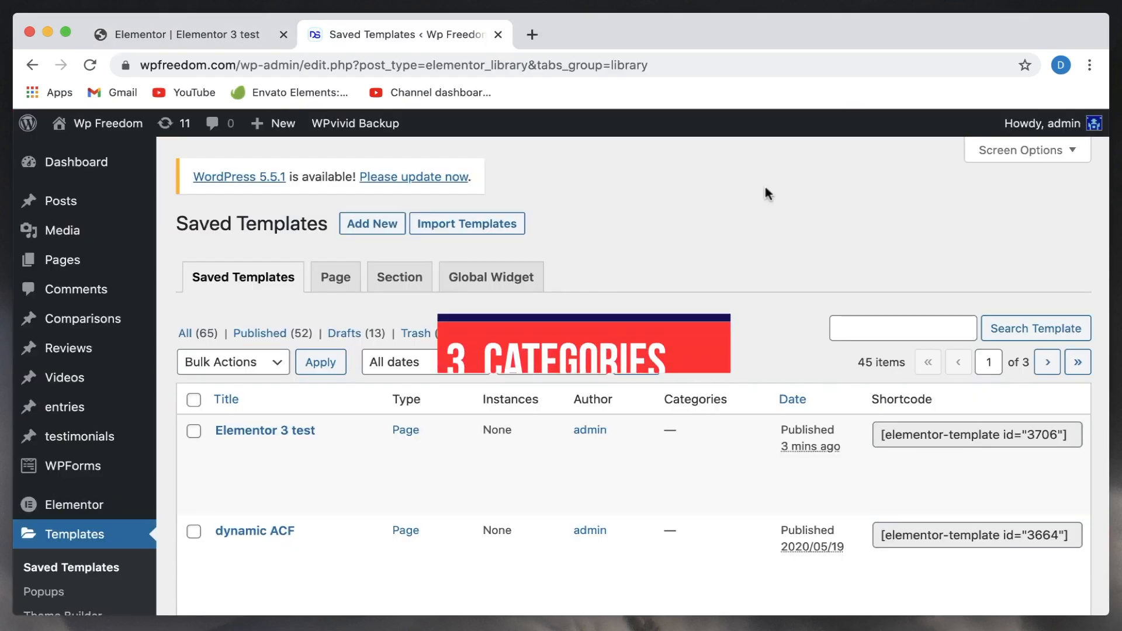
# - Leave Saved Templates for the Templates Categories page
pyautogui.scroll(-3)
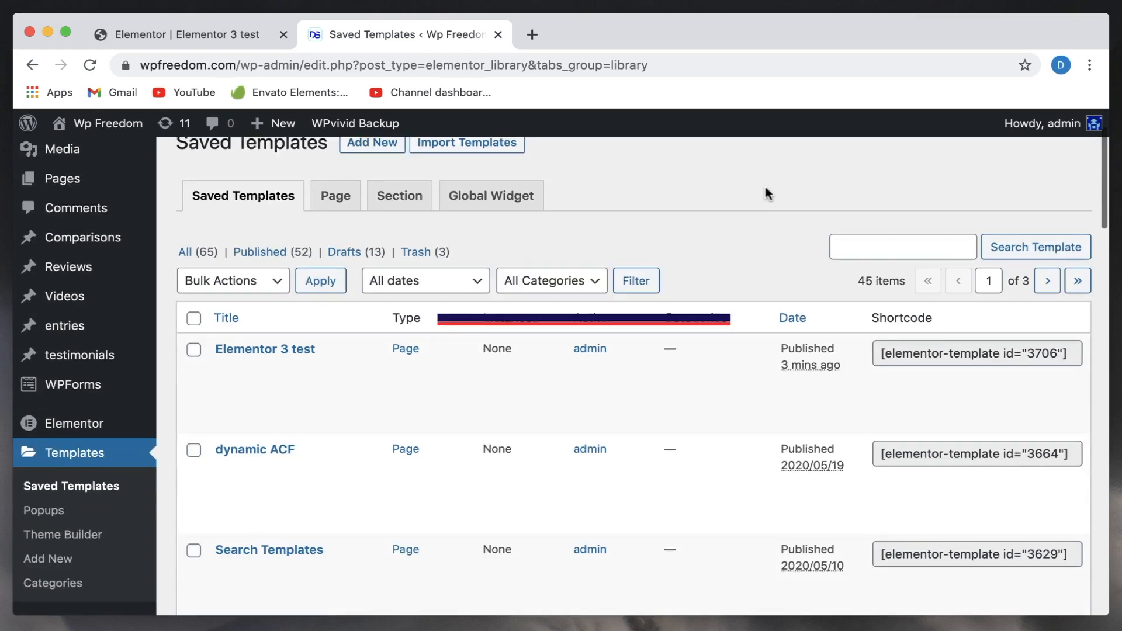
pyautogui.scroll(-3)
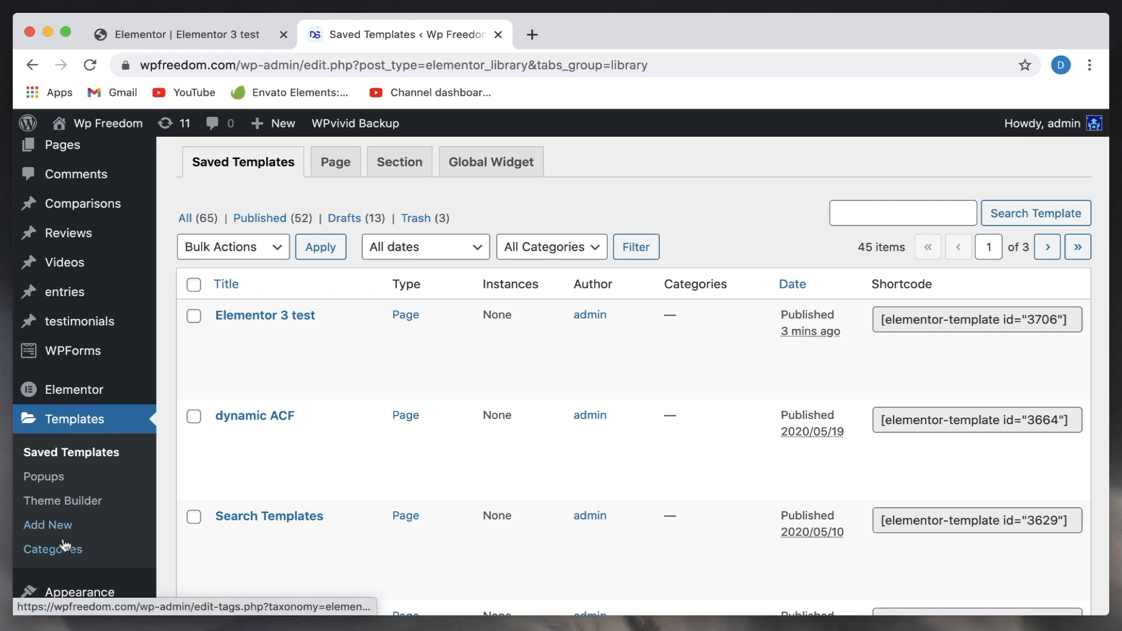
pyautogui.click(53, 549)
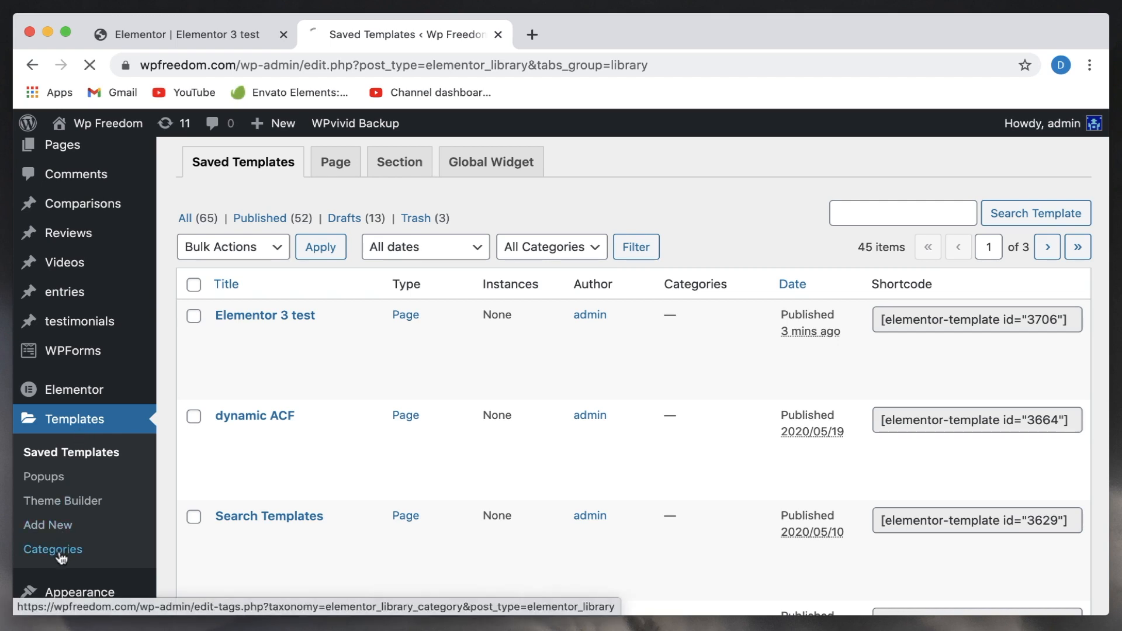
pyautogui.click(54, 549)
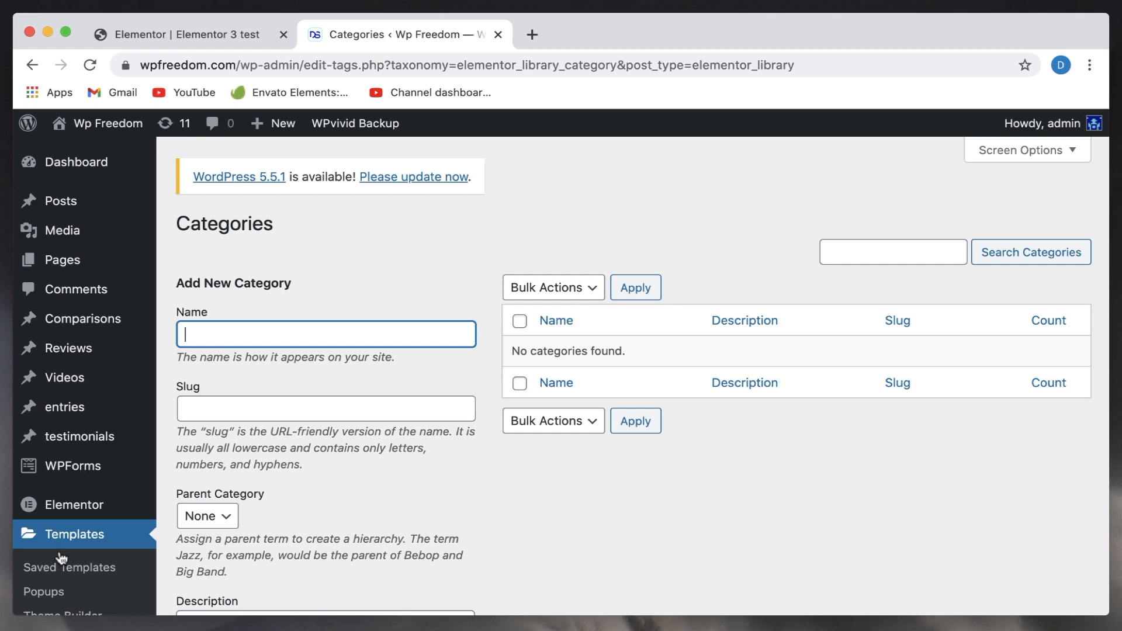
pyautogui.moveTo(415, 314)
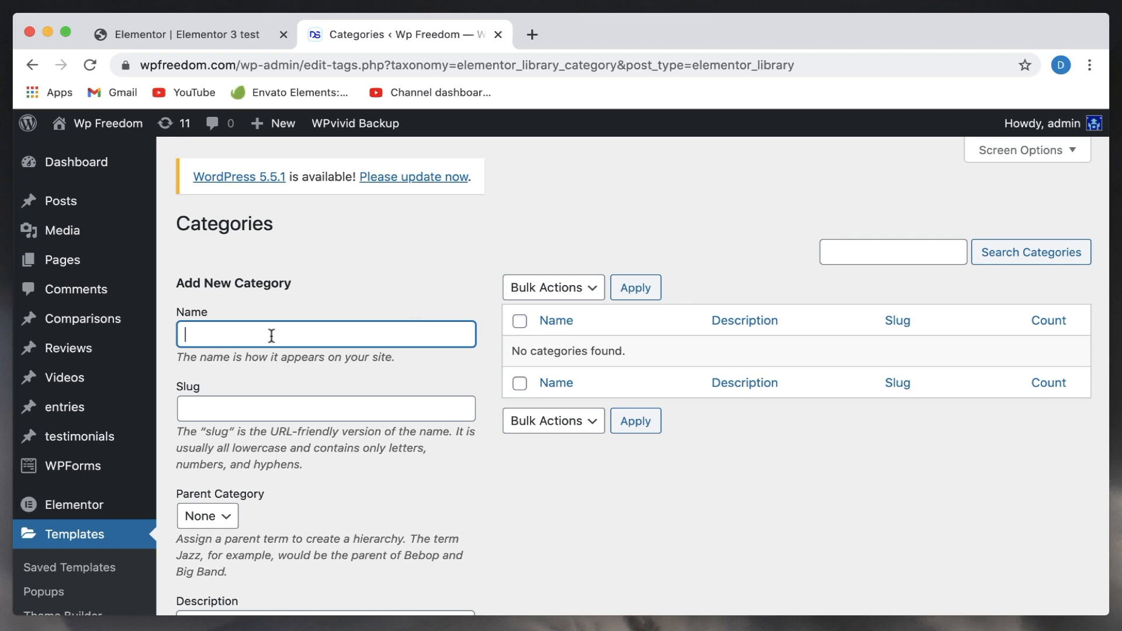
# - Add a template category named important with slug improtant
pyautogui.write('important')
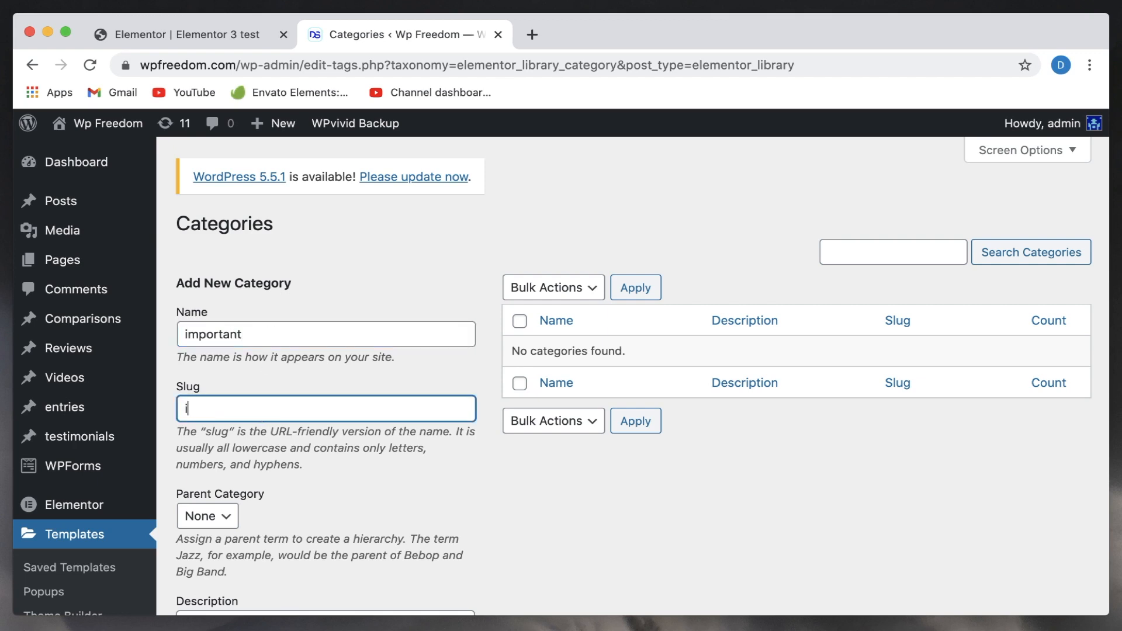
pyautogui.write('mprotant')
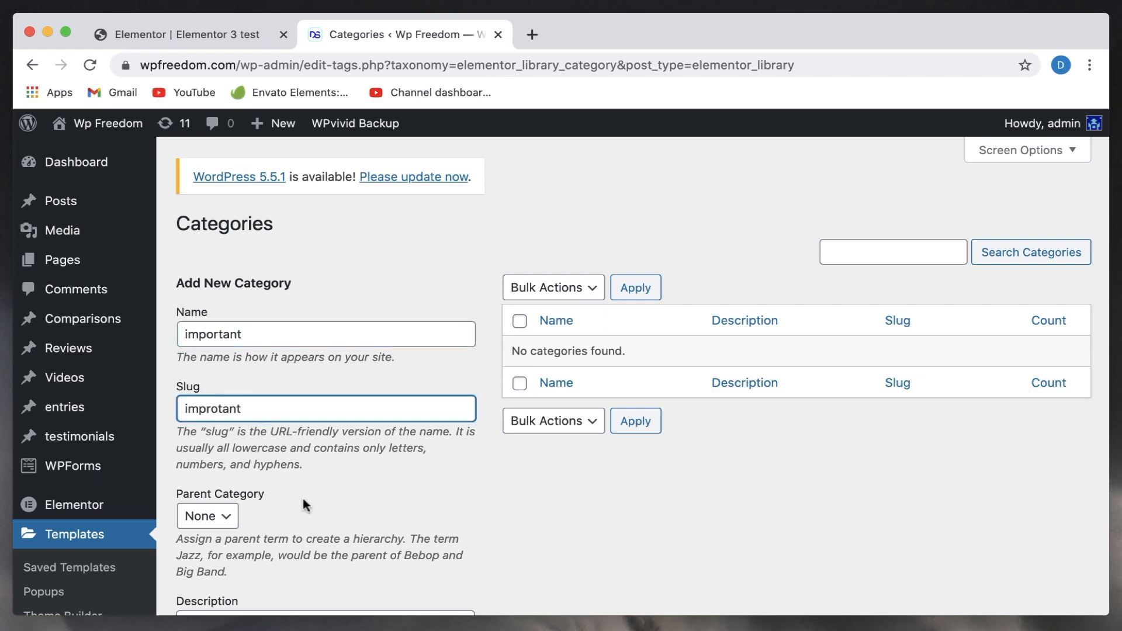
pyautogui.click(236, 528)
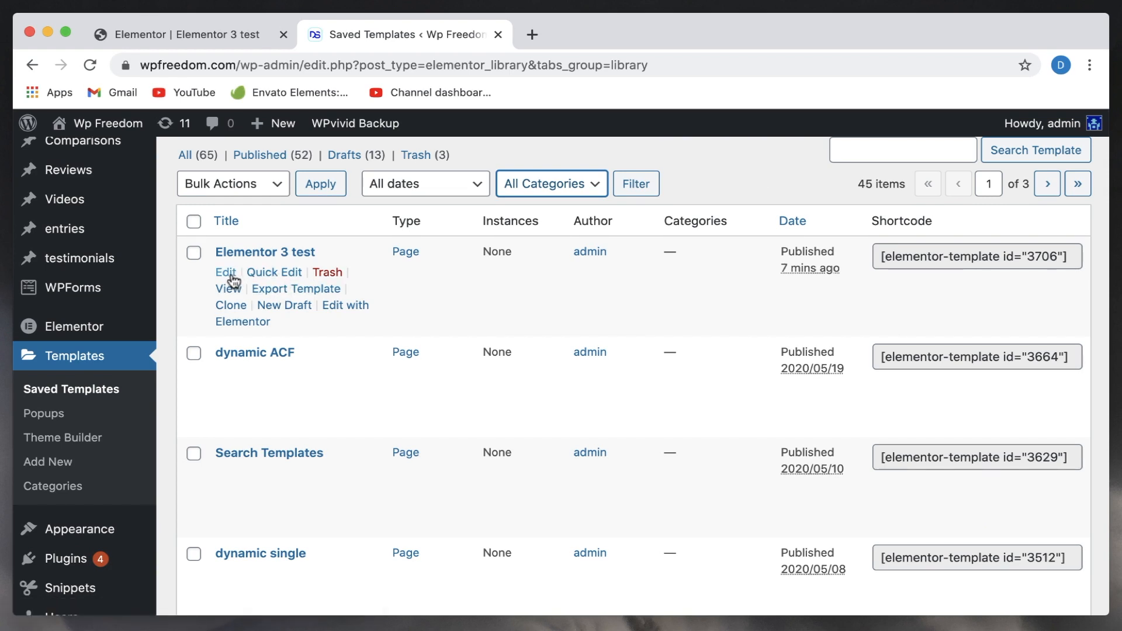
# - Assign 'Elementor 3 test' to the important category via Quick Edit, then list that category's templates
pyautogui.click(274, 272)
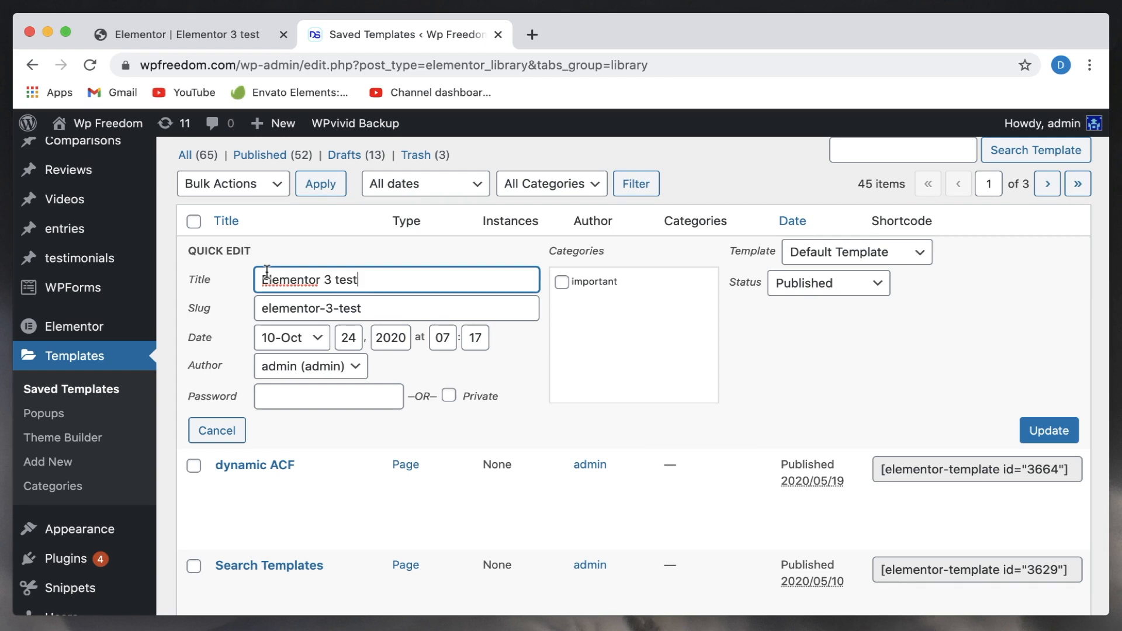
pyautogui.click(562, 282)
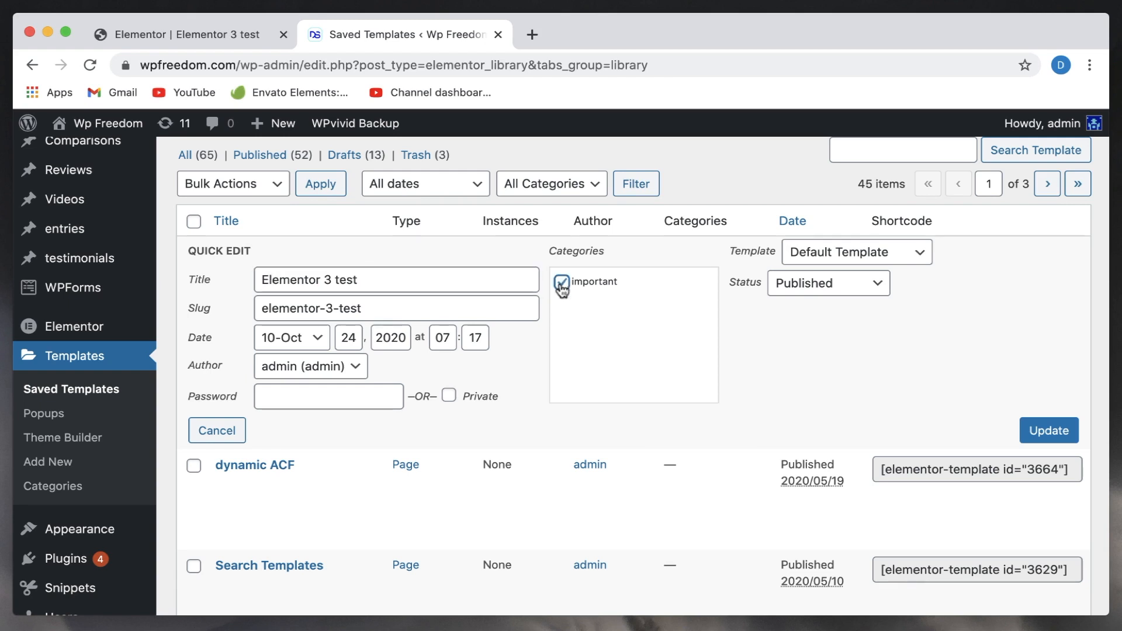
pyautogui.click(1048, 430)
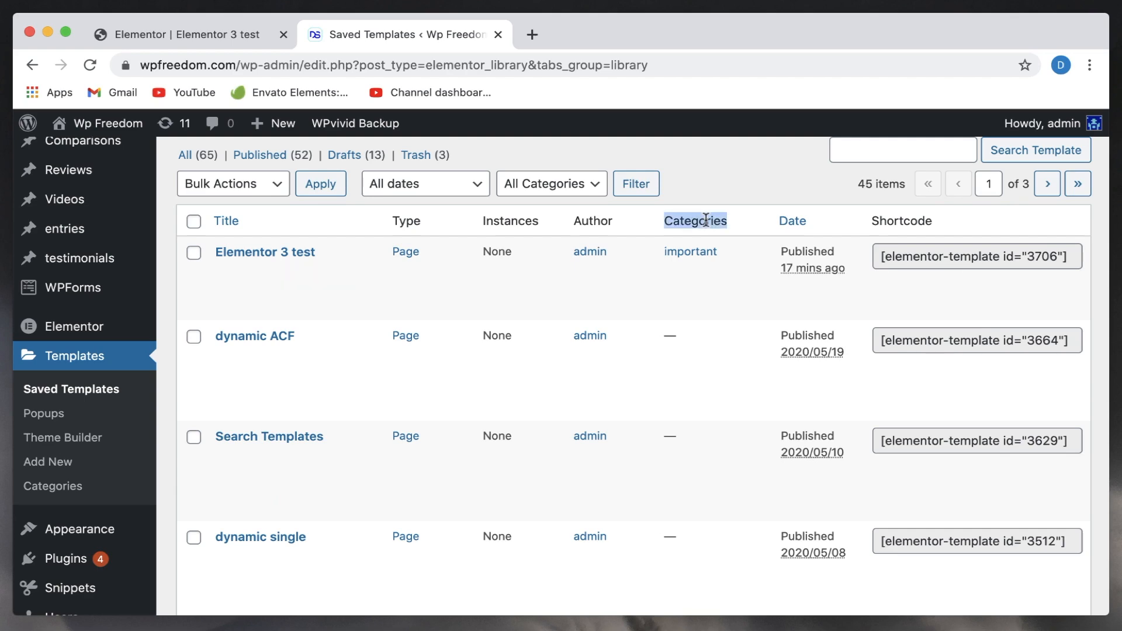
pyautogui.click(690, 252)
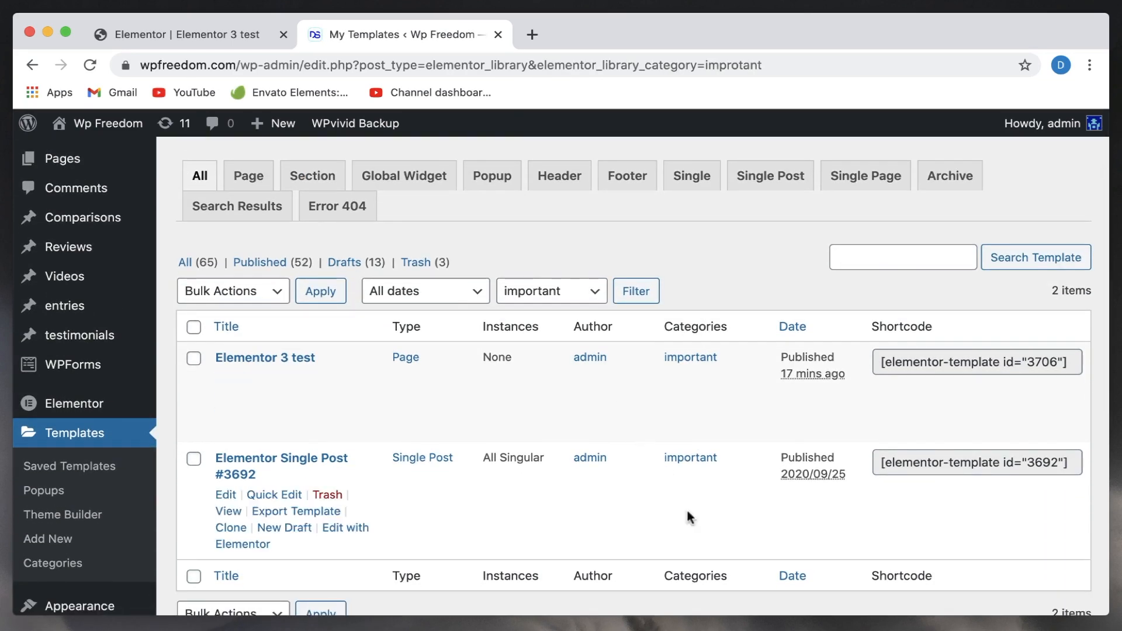
pyautogui.moveTo(714, 300)
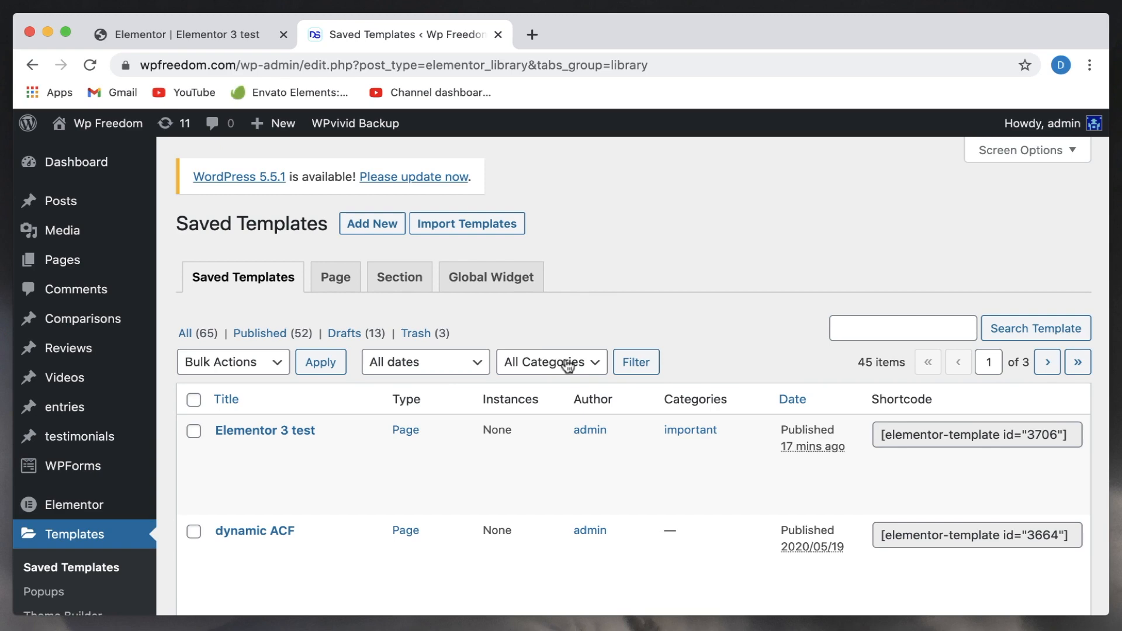
# - Filter the template list to the important category, showing its two templates
pyautogui.click(551, 361)
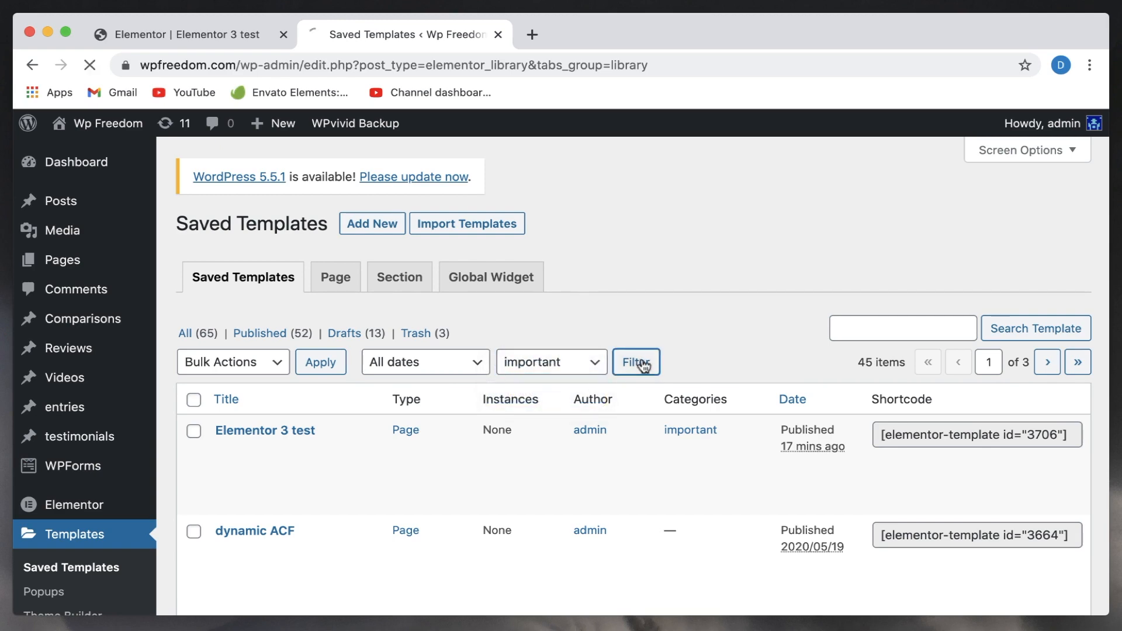
pyautogui.click(635, 361)
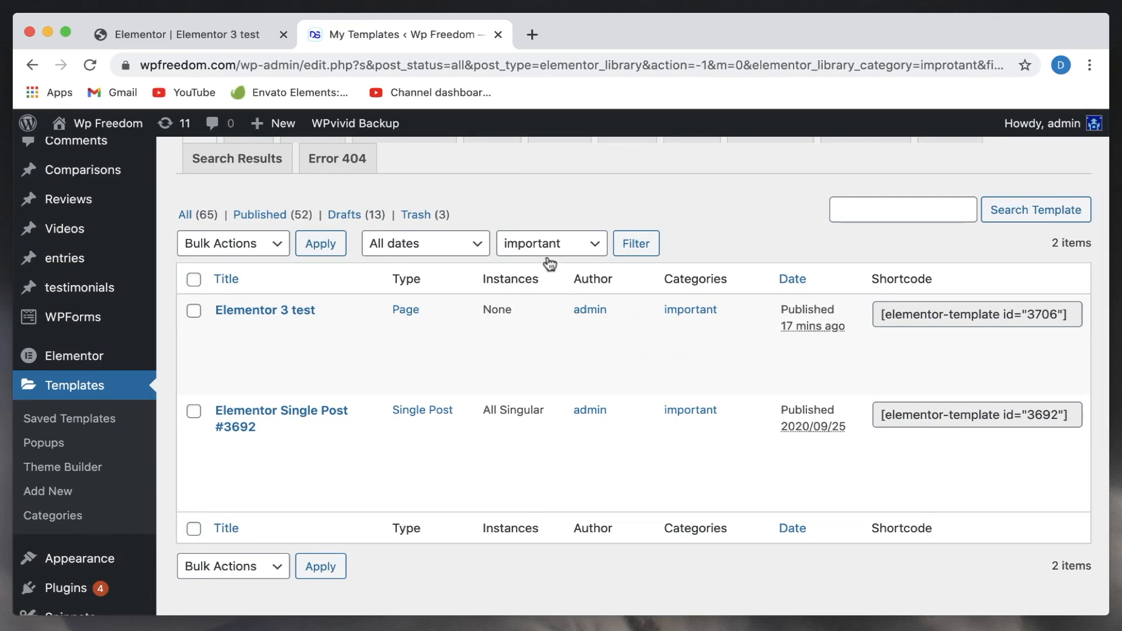
pyautogui.moveTo(282, 418)
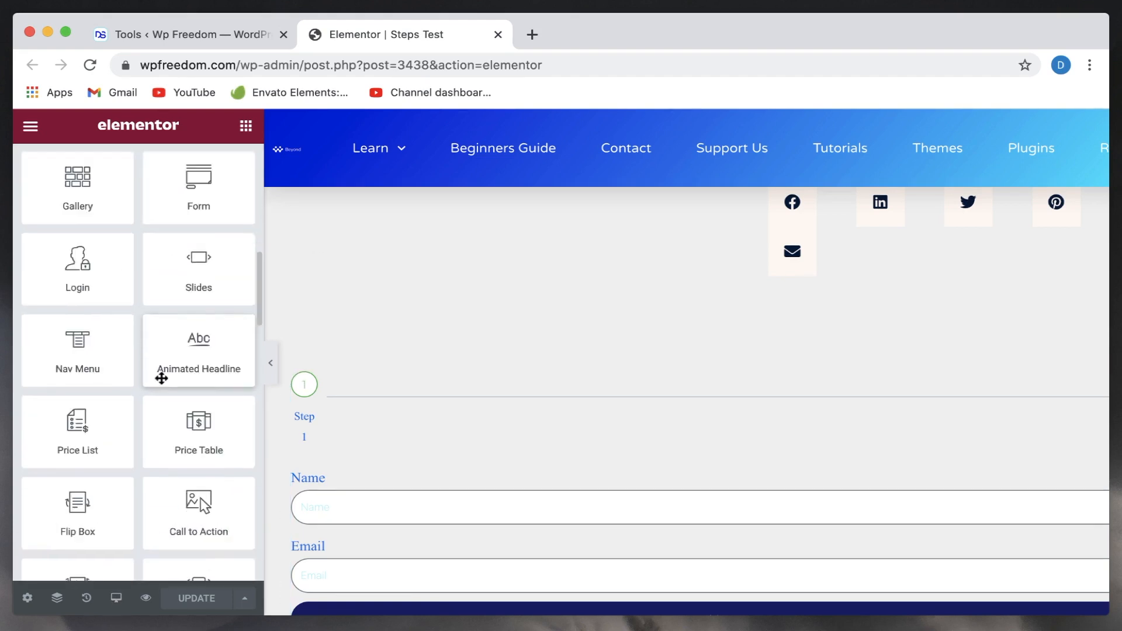
# - Show Site Settings for the Steps Test page, listing Site Identity, Background, Layout and other options
pyautogui.scroll(-3)
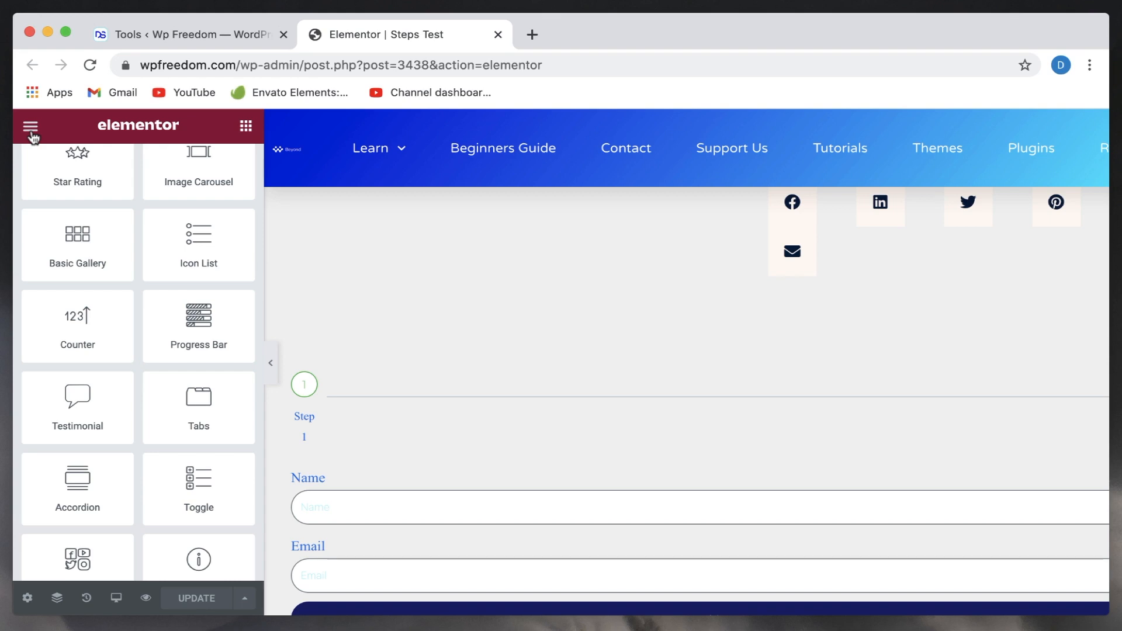
pyautogui.click(30, 125)
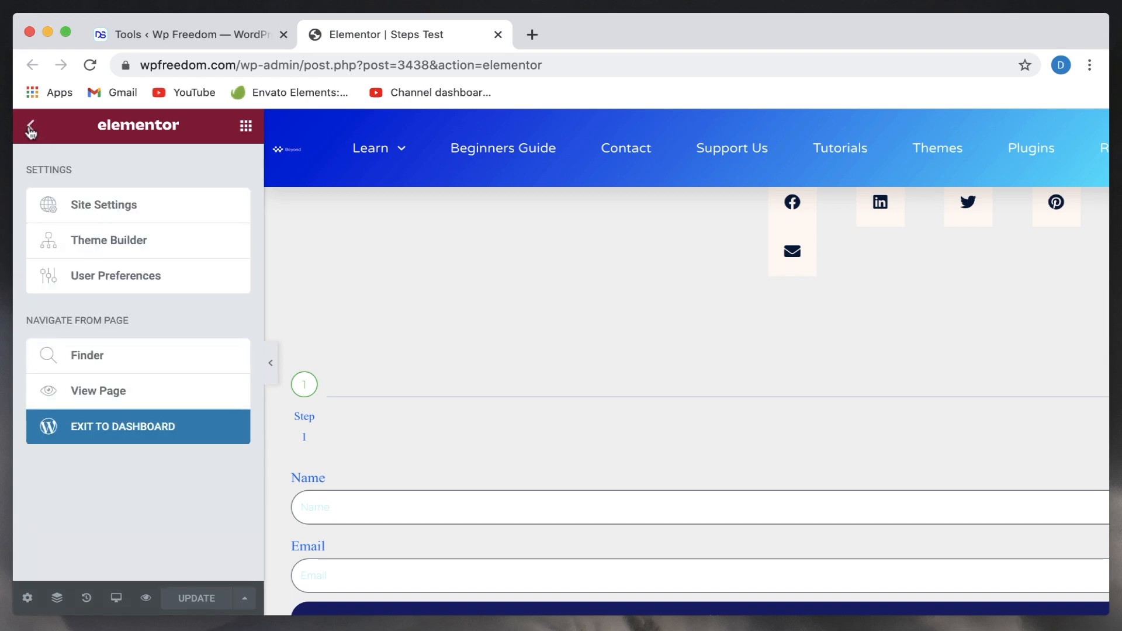
pyautogui.click(137, 426)
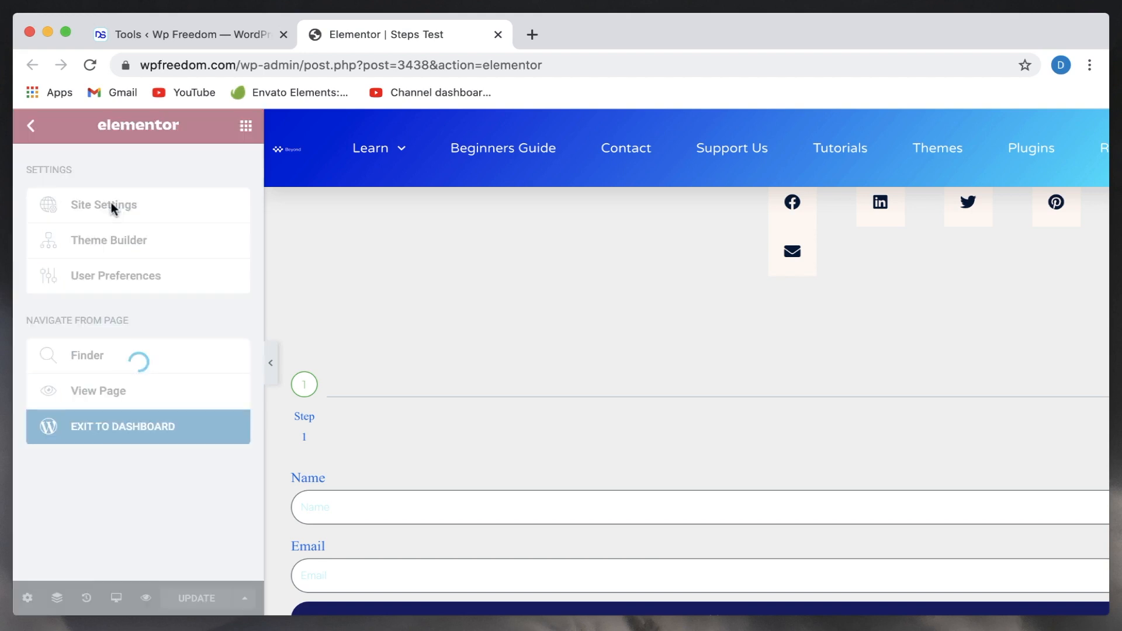
pyautogui.click(103, 205)
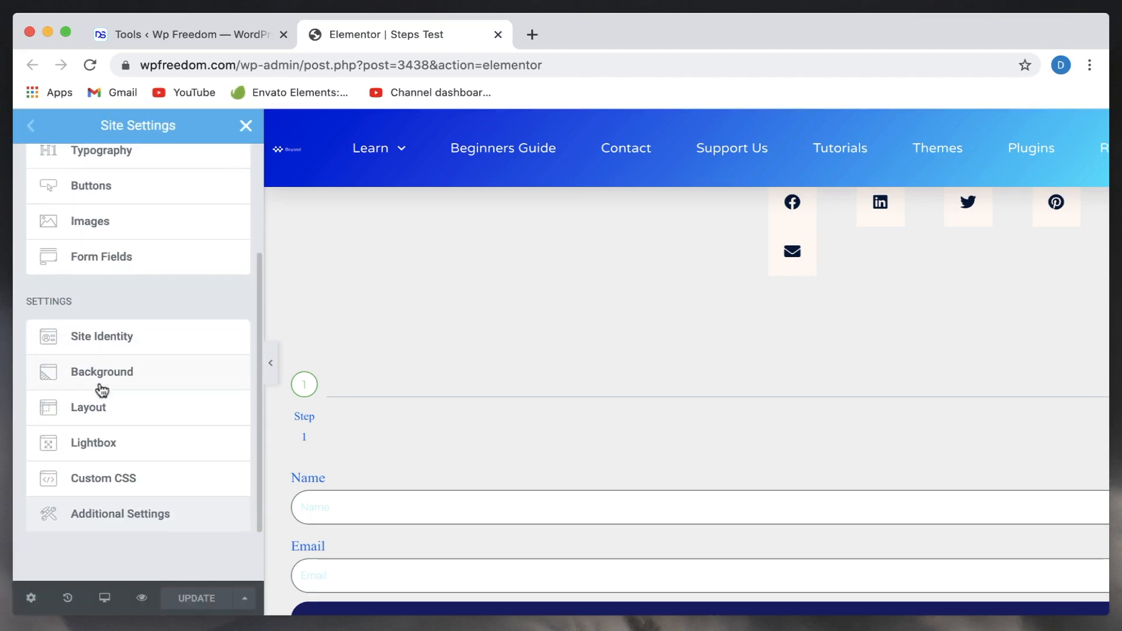
# - Under Site Settings Layout, expand Breakpoints and set the Mobile breakpoint to 898 px
pyautogui.click(88, 407)
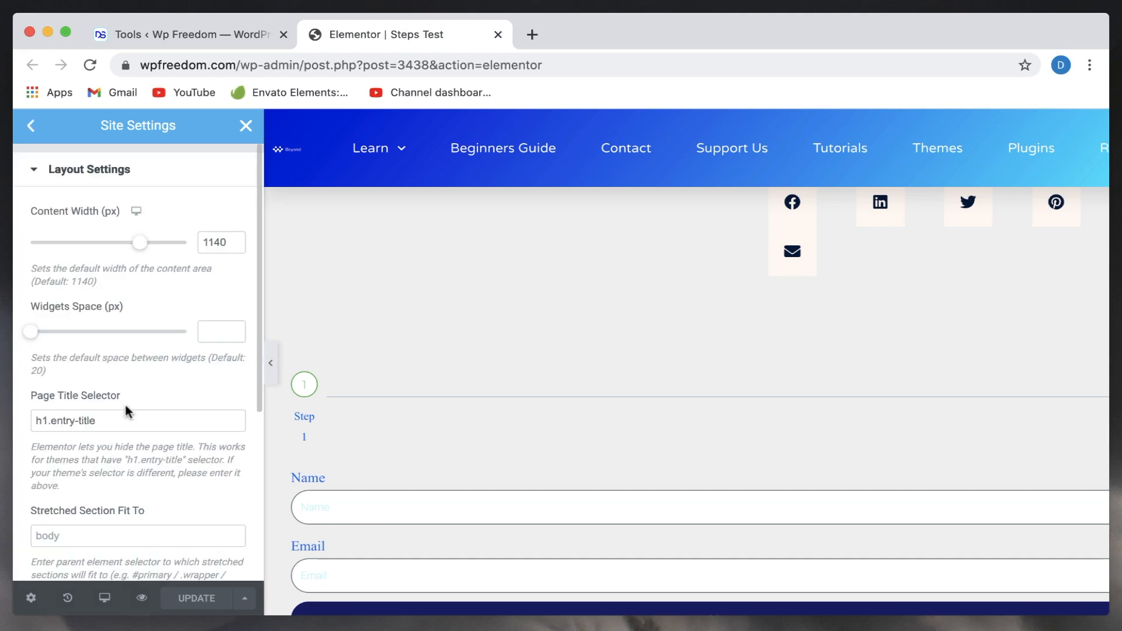
pyautogui.scroll(-3)
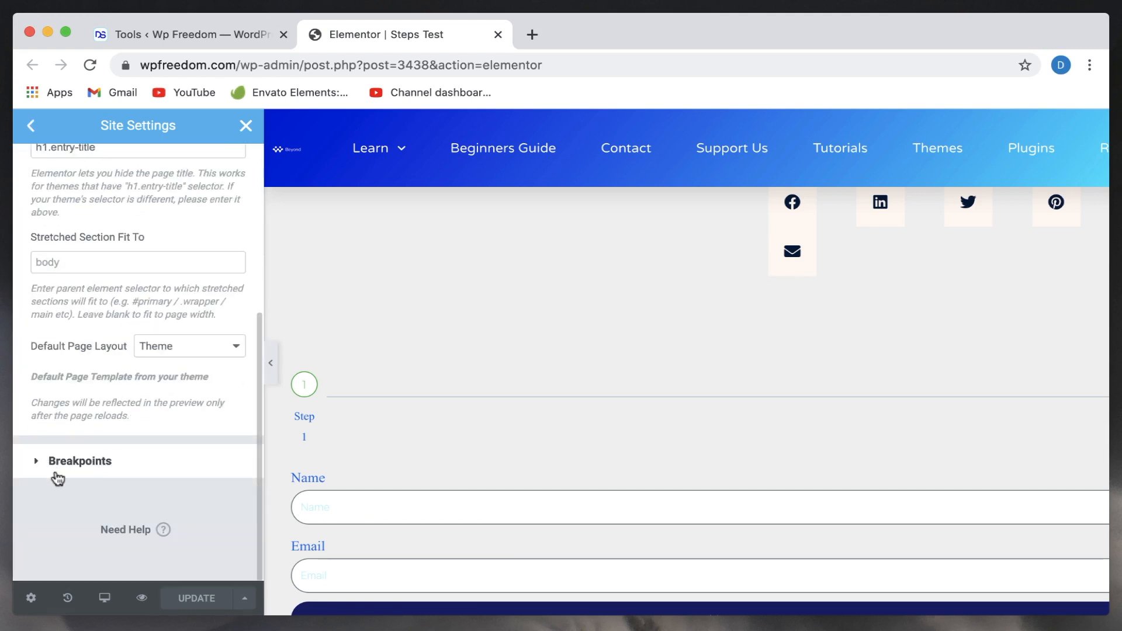
pyautogui.click(79, 460)
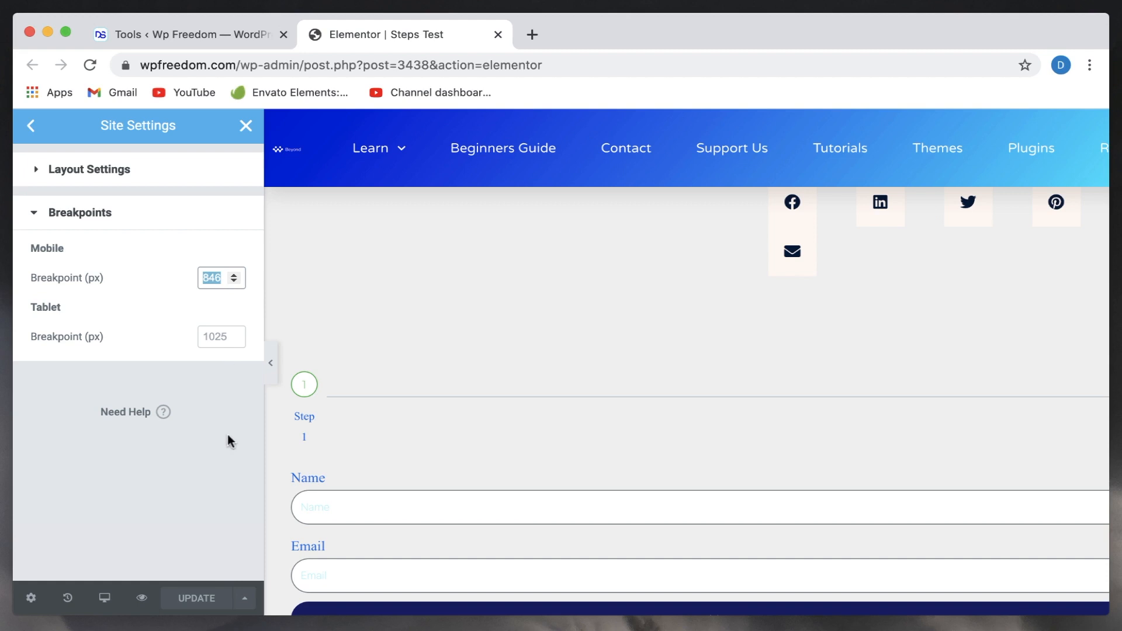
pyautogui.write('89')
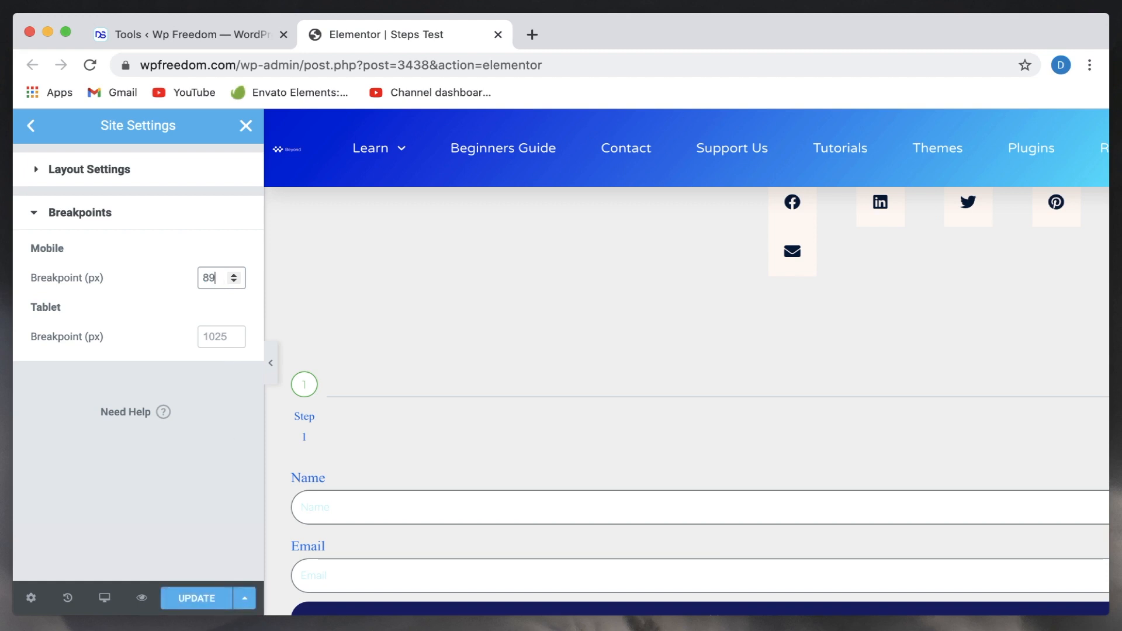
pyautogui.write('398')
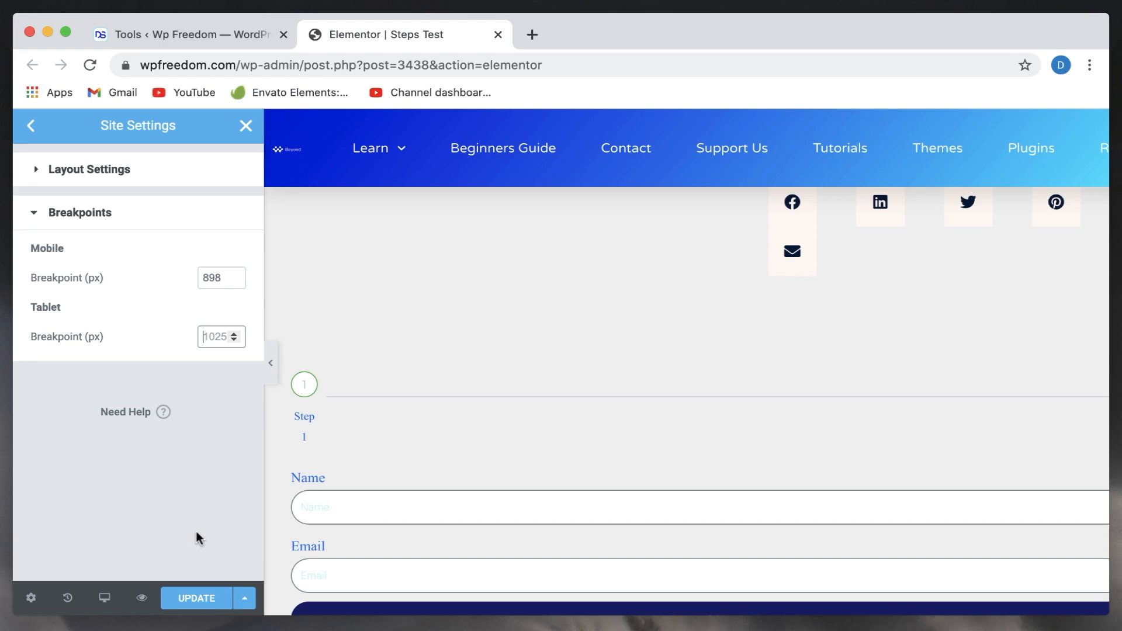
pyautogui.moveTo(158, 479)
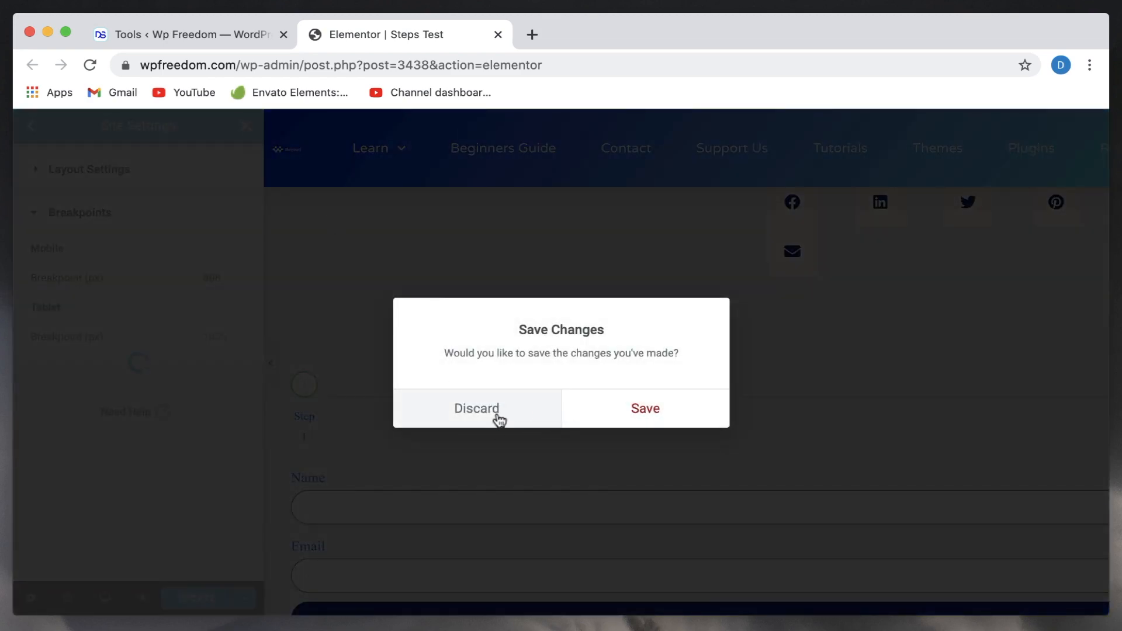
# - Discard the unsaved breakpoint changes in the Save Changes dialog
pyautogui.click(476, 408)
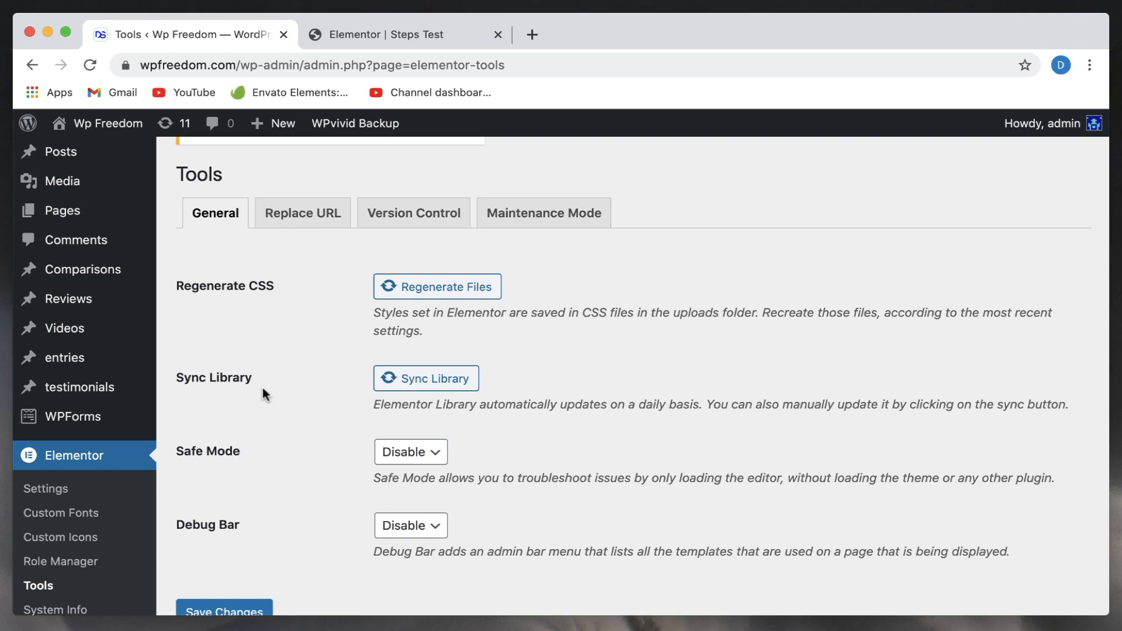
# - Switch between the Steps Test editor and Elementor Tools tabs before opening Finder with Cmd+E
pyautogui.click(391, 35)
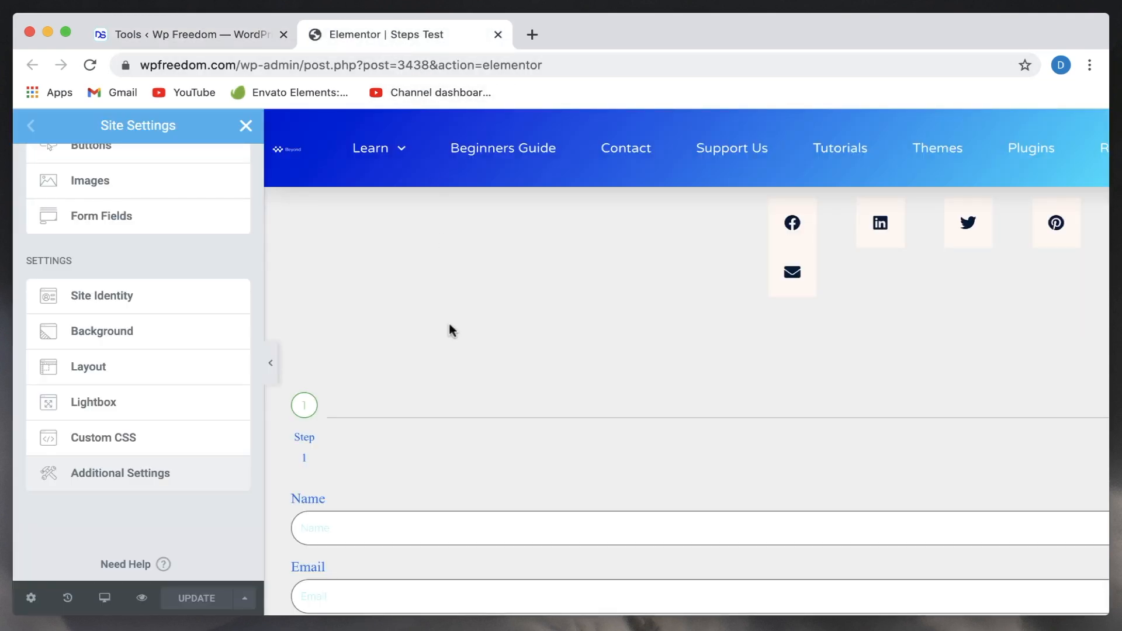
pyautogui.moveTo(456, 306)
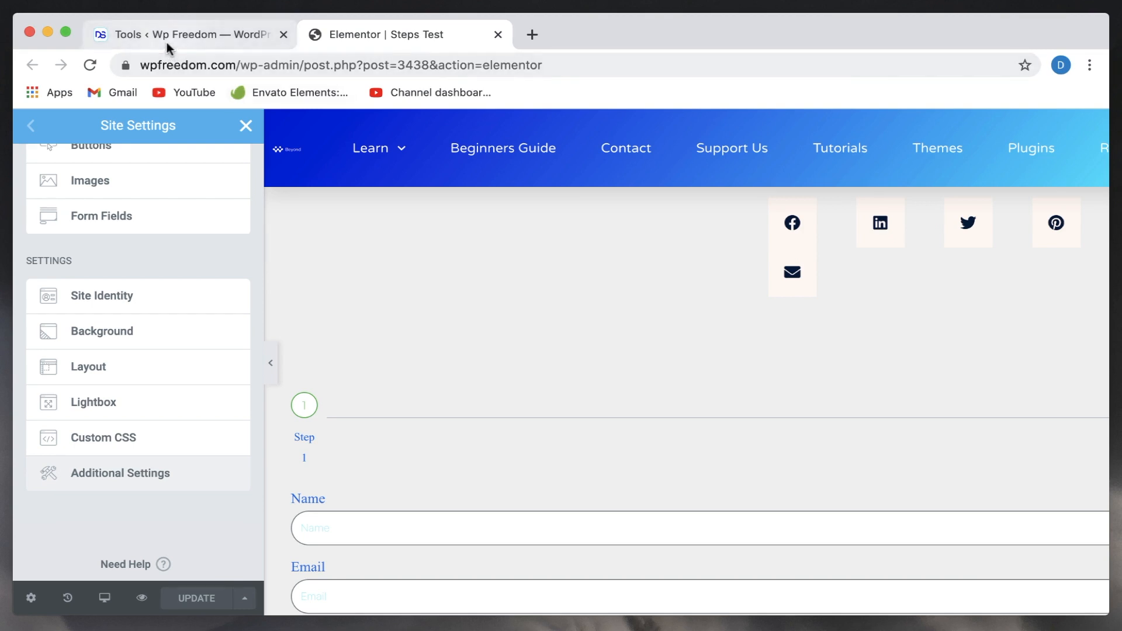
pyautogui.click(186, 35)
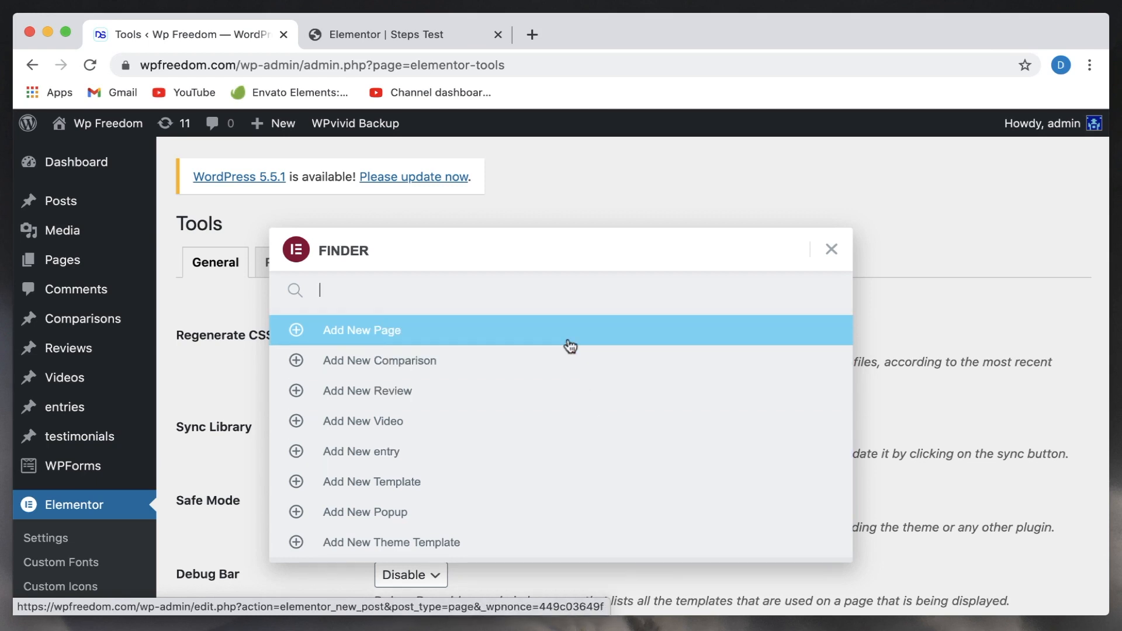
# - Choose Add New Page from Finder, creating Elementor page #3709 in a new tab
pyautogui.click(361, 330)
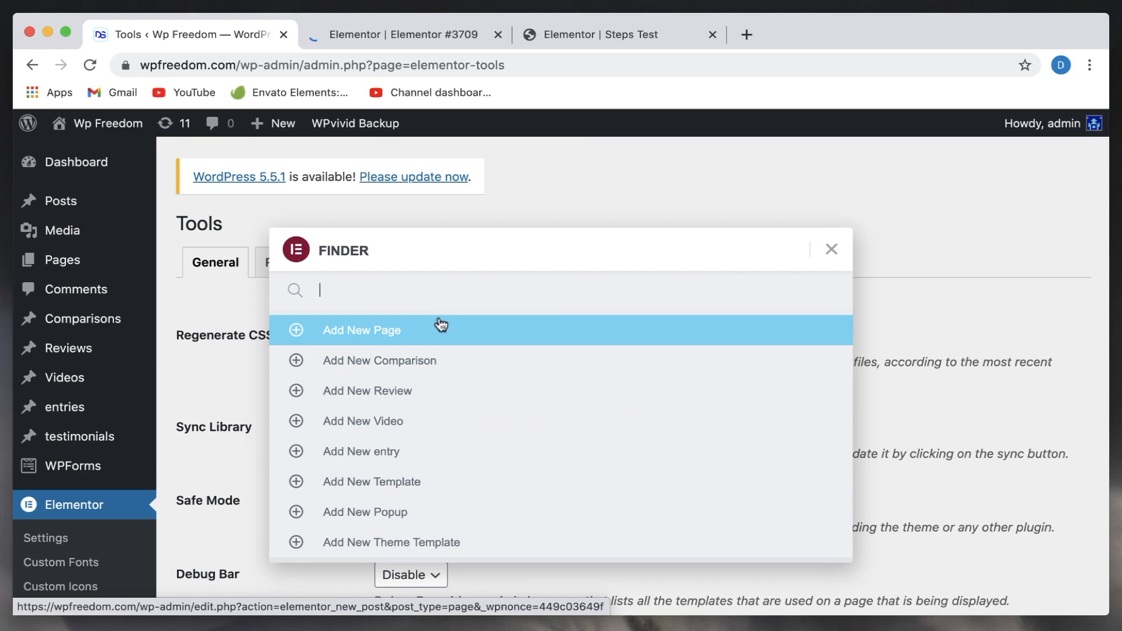
pyautogui.moveTo(433, 339)
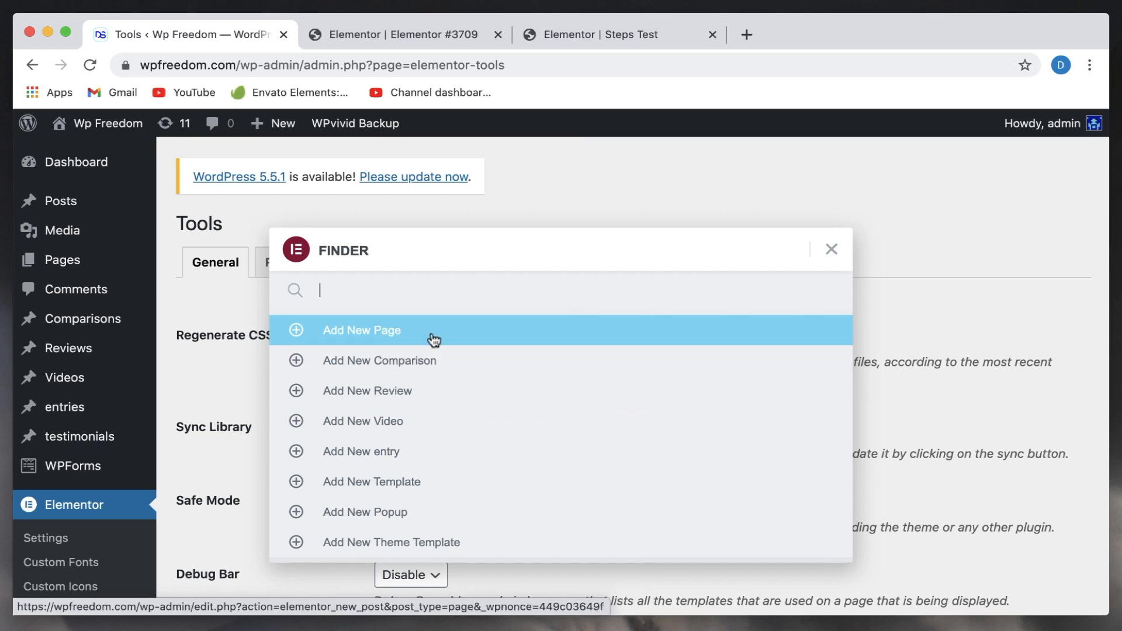
pyautogui.moveTo(472, 176)
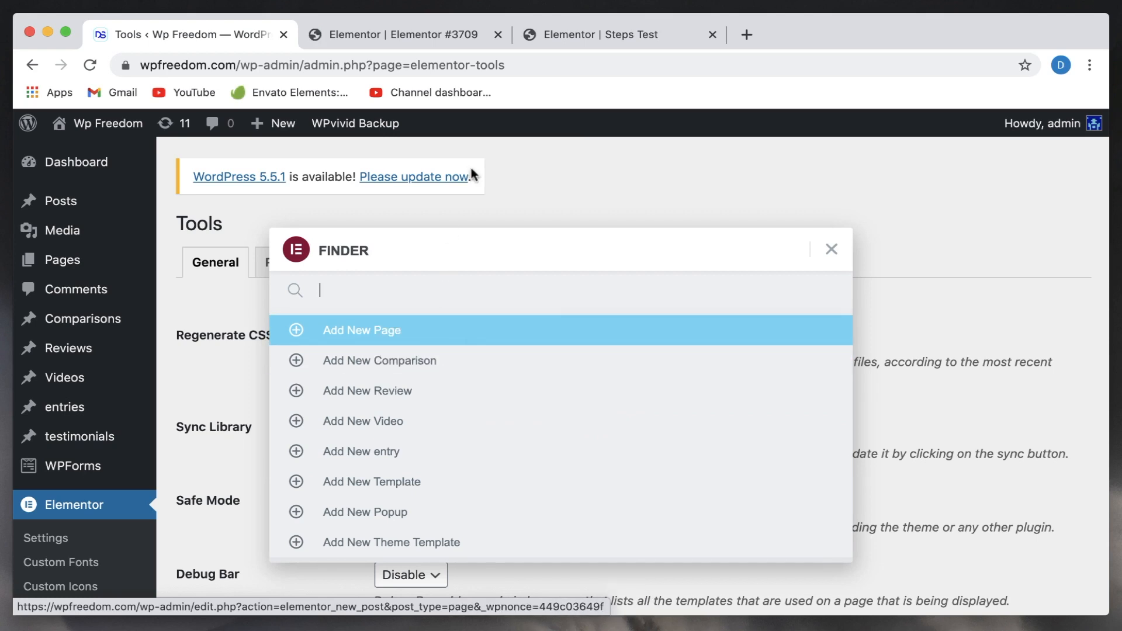
pyautogui.moveTo(478, 360)
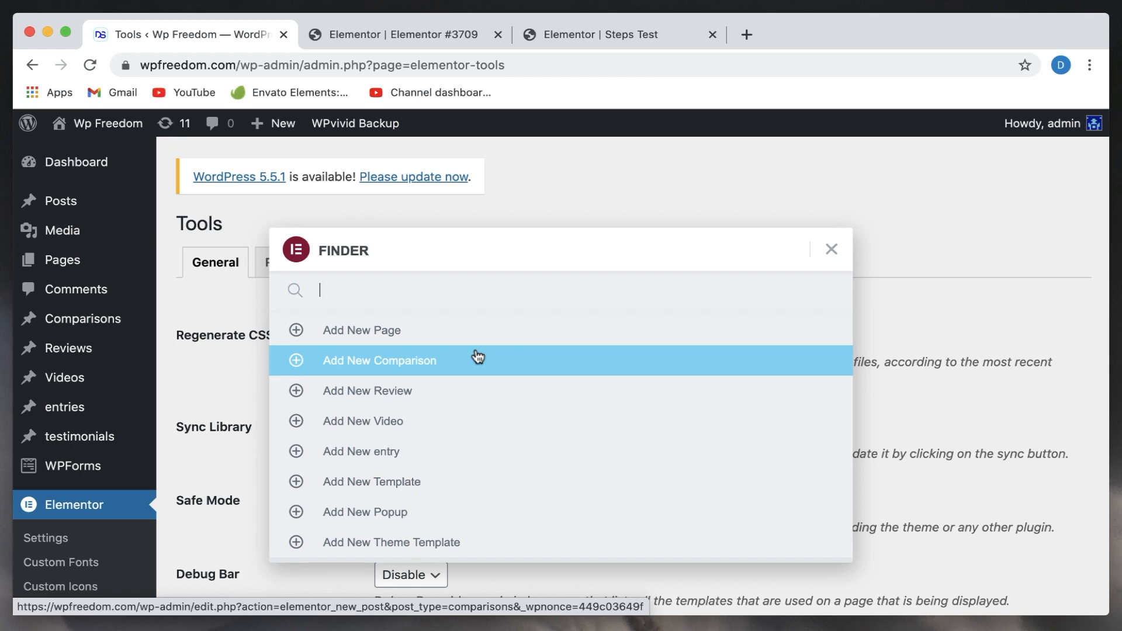
pyautogui.moveTo(392, 306)
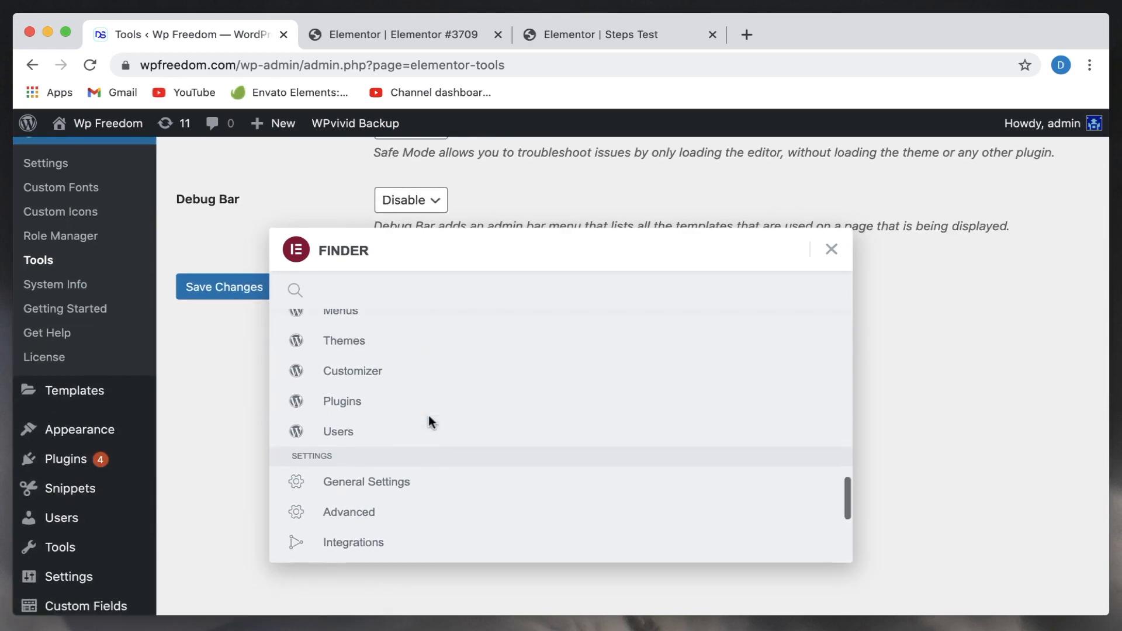
pyautogui.moveTo(408, 375)
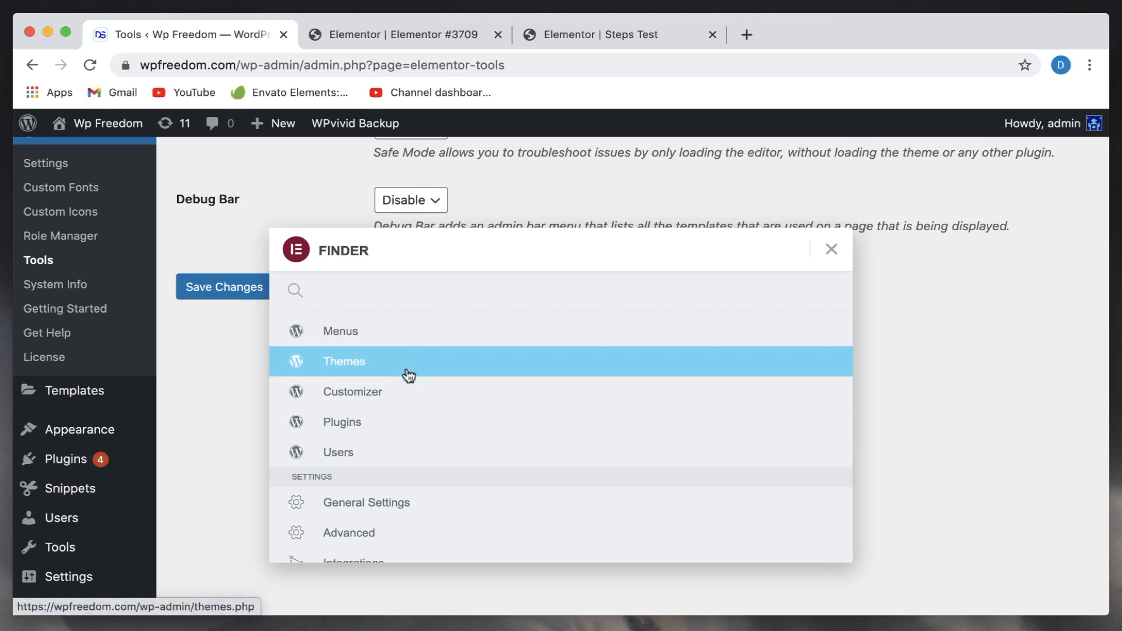
pyautogui.moveTo(407, 392)
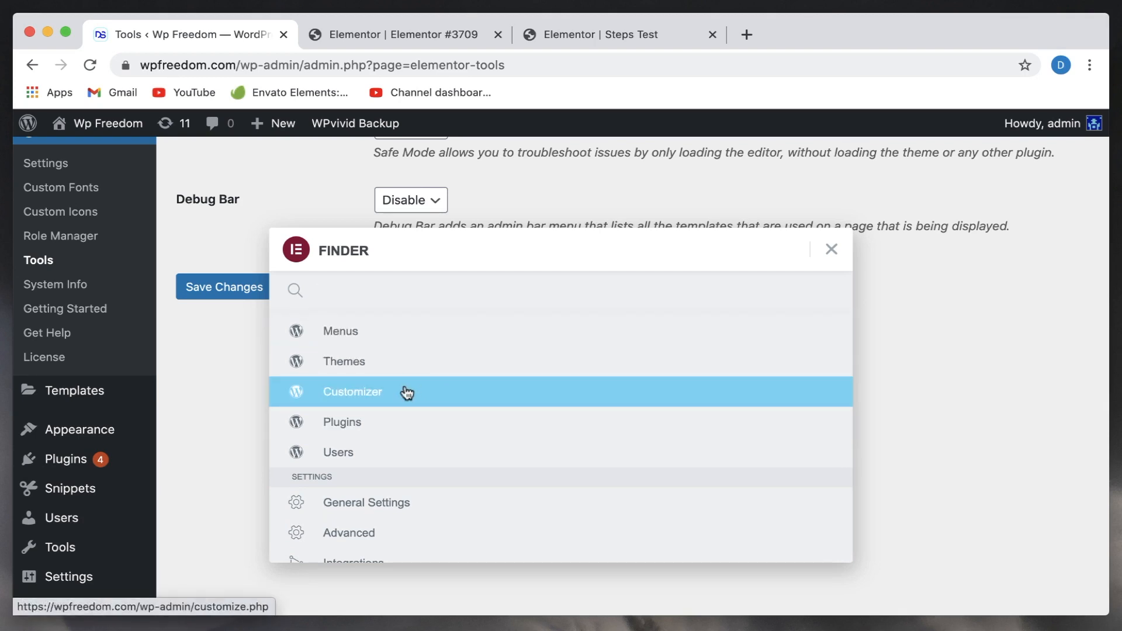
# - Choose Customizer from Finder to load the WordPress Customizer for Wp Freedom
pyautogui.click(352, 391)
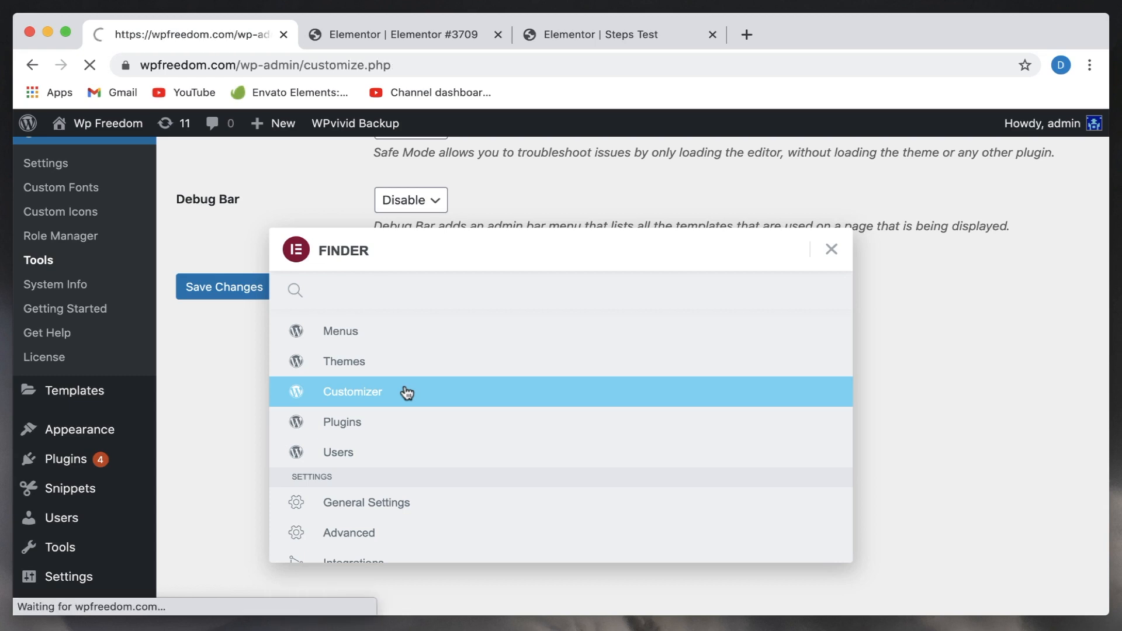
pyautogui.click(351, 392)
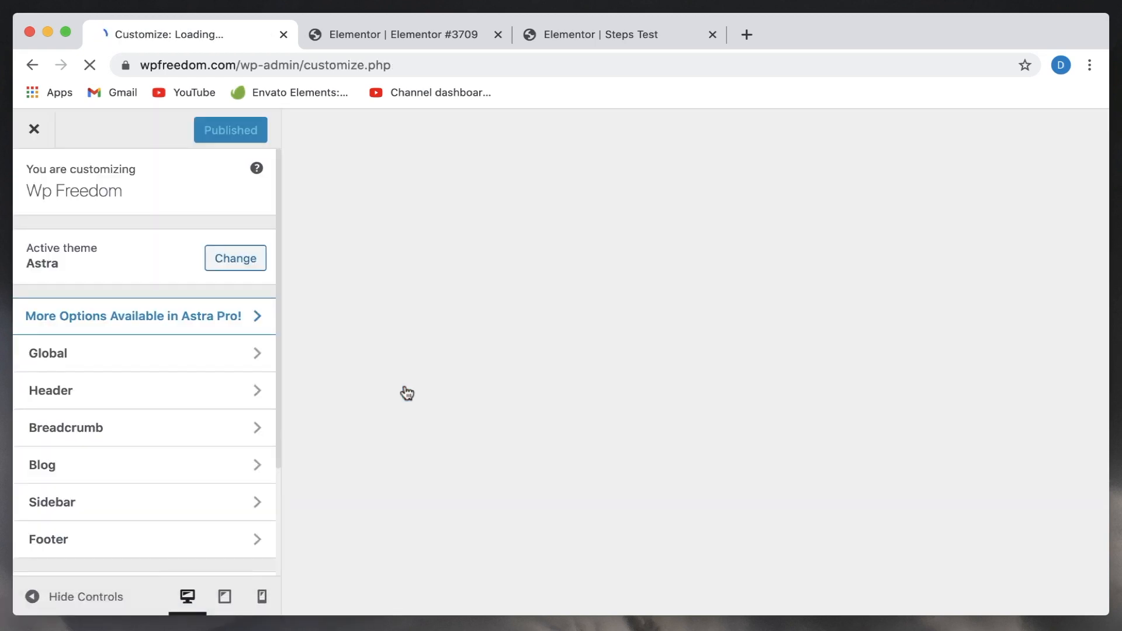